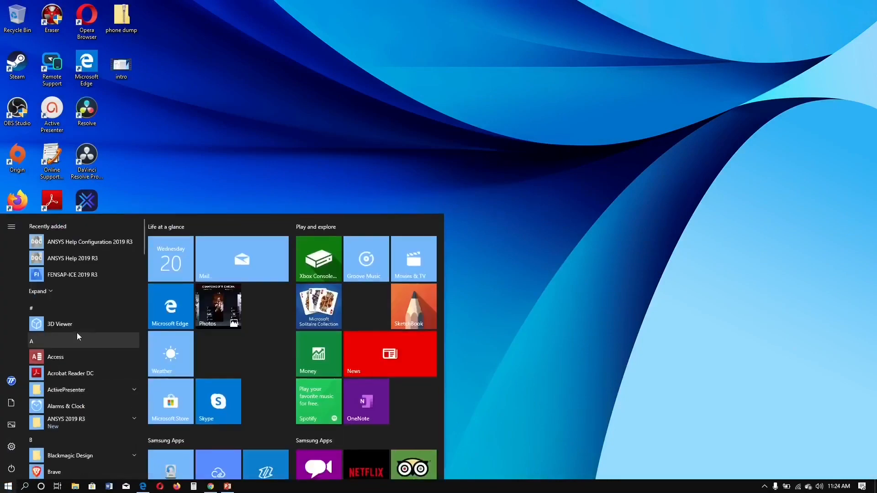
{"action": "mouse_move", "coordinate": [110, 424]}
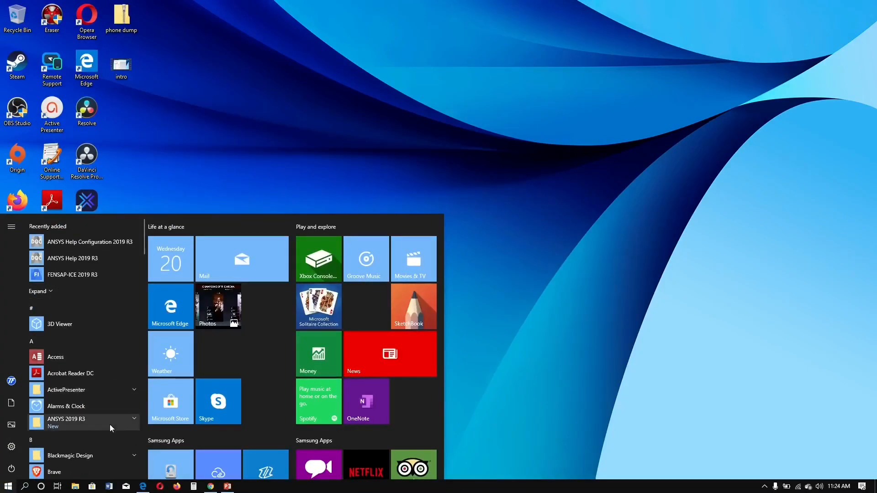
Step: Launch Workbench 2019 R3 from the Start Menu's ANSYS 2019 R3 program group
{"action": "left_click", "coordinate": [66, 419]}
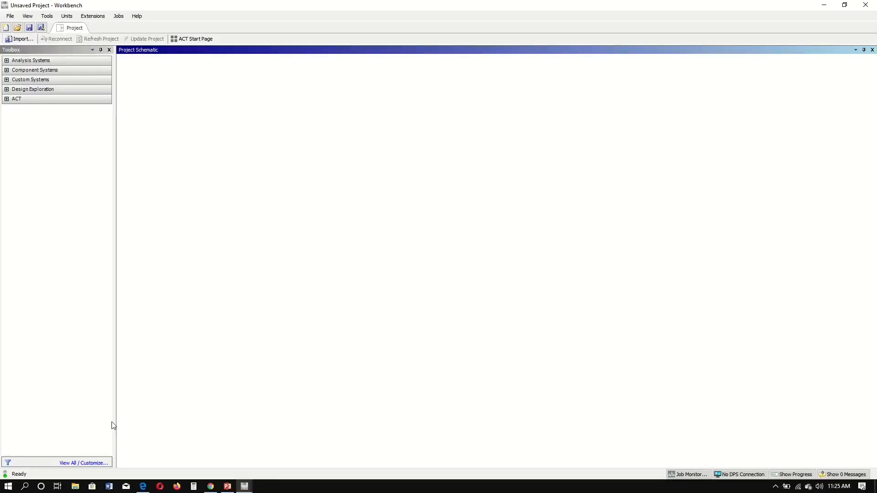
{"action": "mouse_move", "coordinate": [55, 150]}
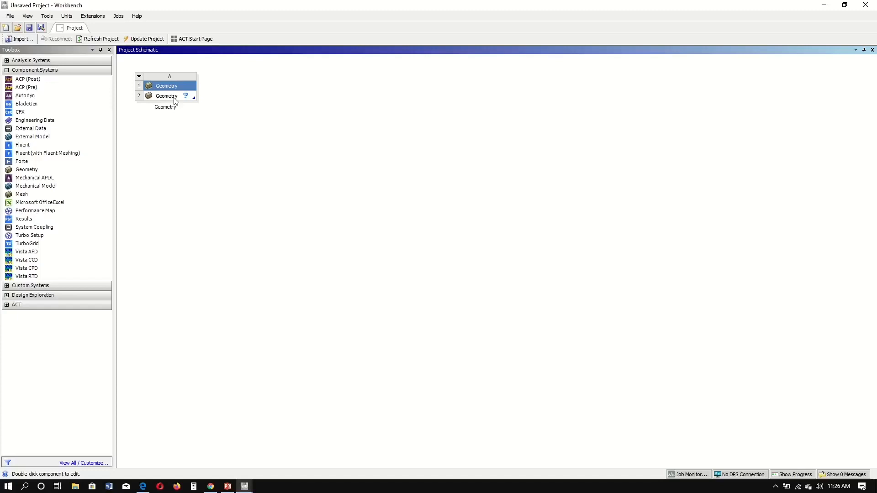
Step: Create a new DesignModeler geometry from the Geometry cell's context menu
{"action": "right_click", "coordinate": [167, 96]}
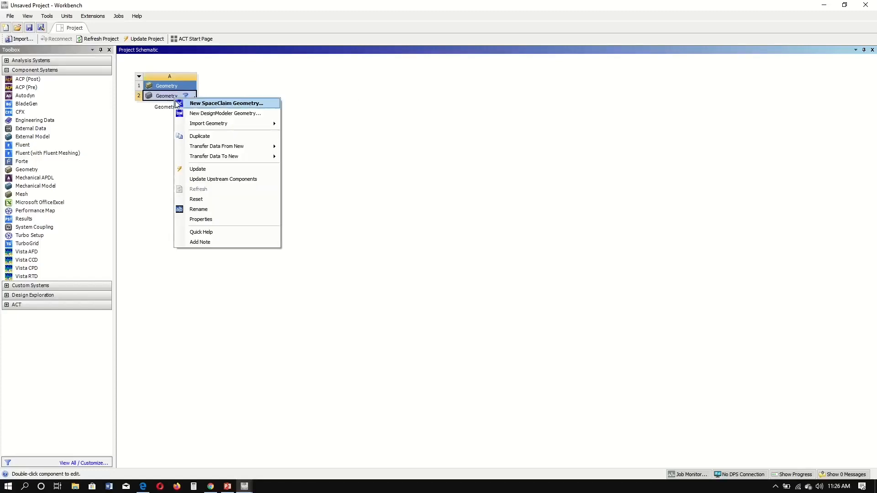
{"action": "mouse_move", "coordinate": [225, 112]}
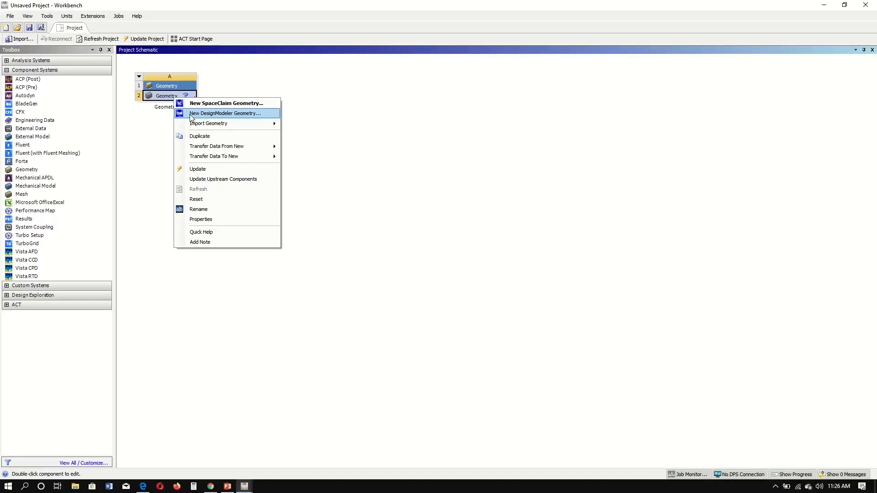
{"action": "left_click", "coordinate": [224, 113]}
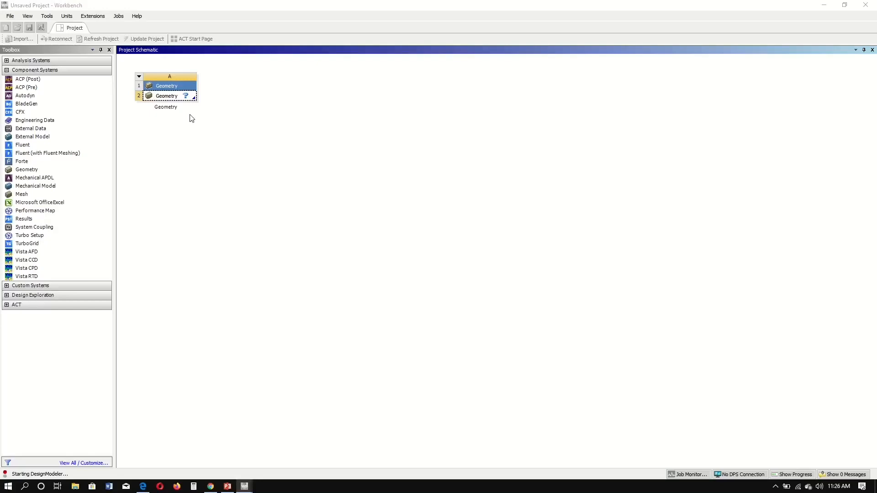
Step: Open the geometry in DesignModeler, maximize the window, and set length units to inches
{"action": "double_click", "coordinate": [166, 86]}
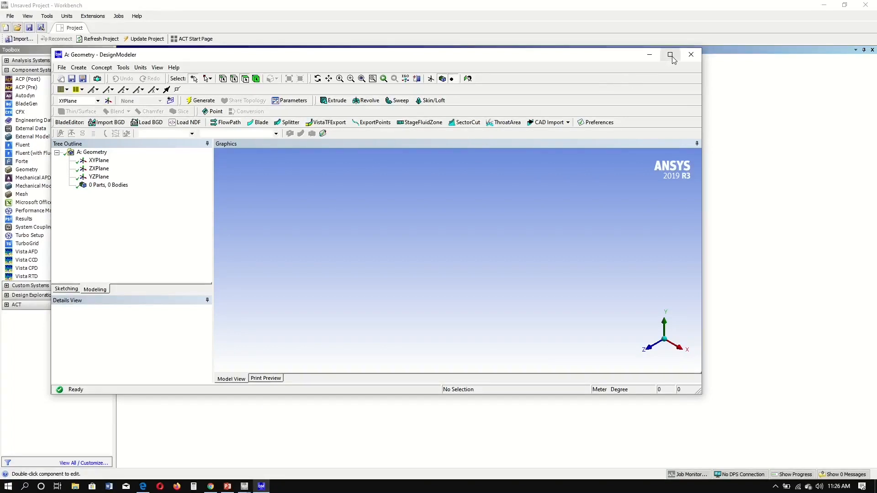
{"action": "left_click", "coordinate": [670, 54]}
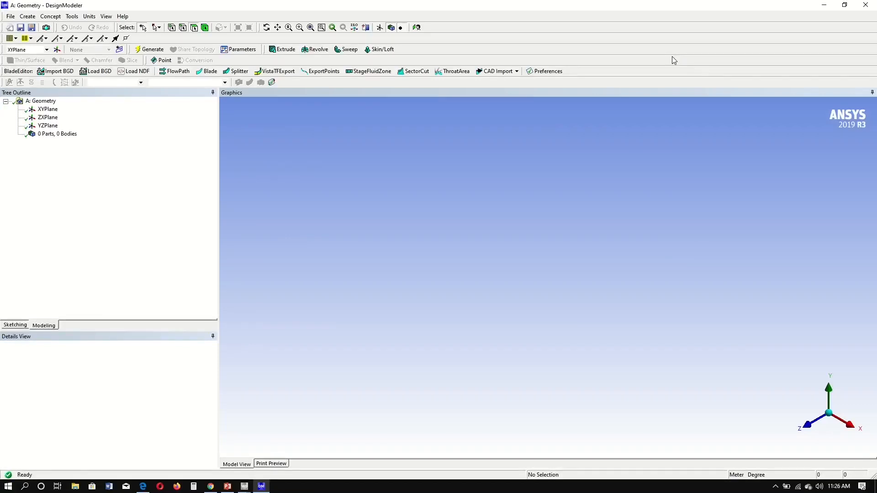
{"action": "mouse_move", "coordinate": [636, 66]}
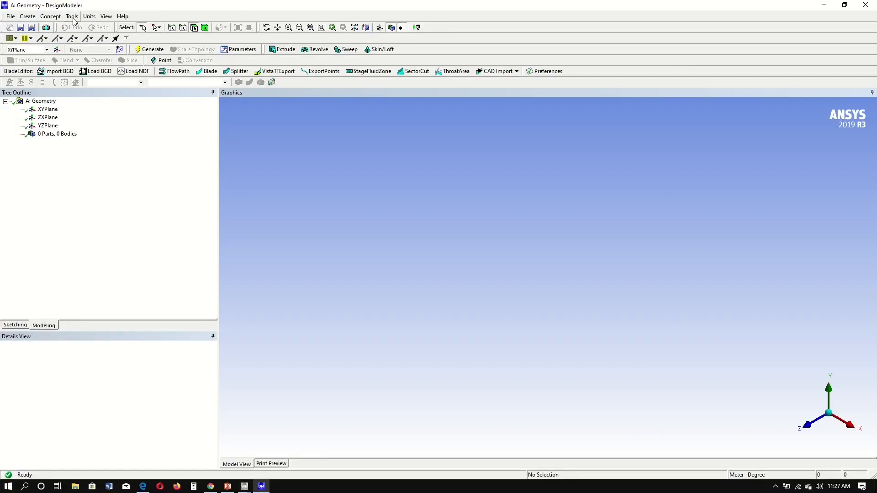
{"action": "left_click", "coordinate": [89, 15]}
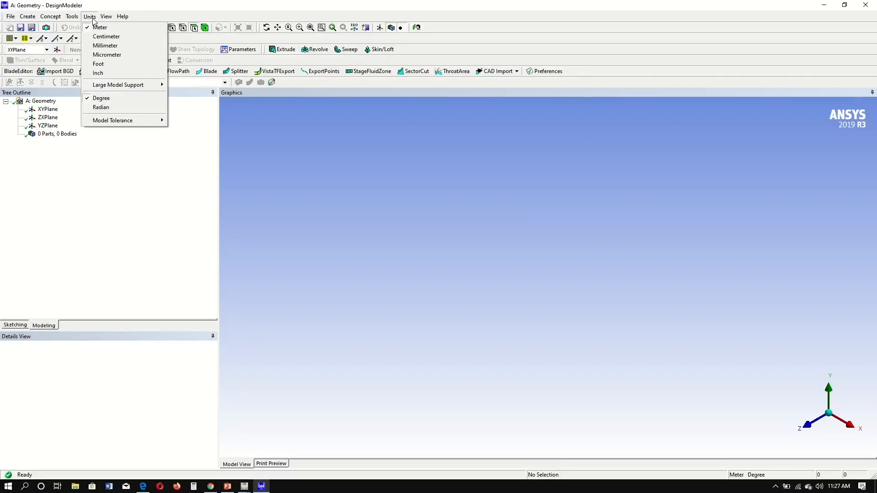
{"action": "mouse_move", "coordinate": [97, 73]}
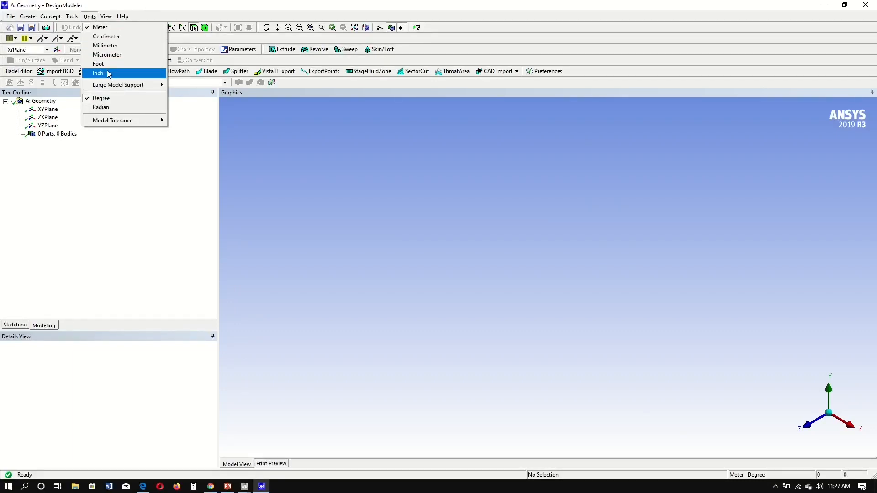
{"action": "left_click", "coordinate": [97, 72]}
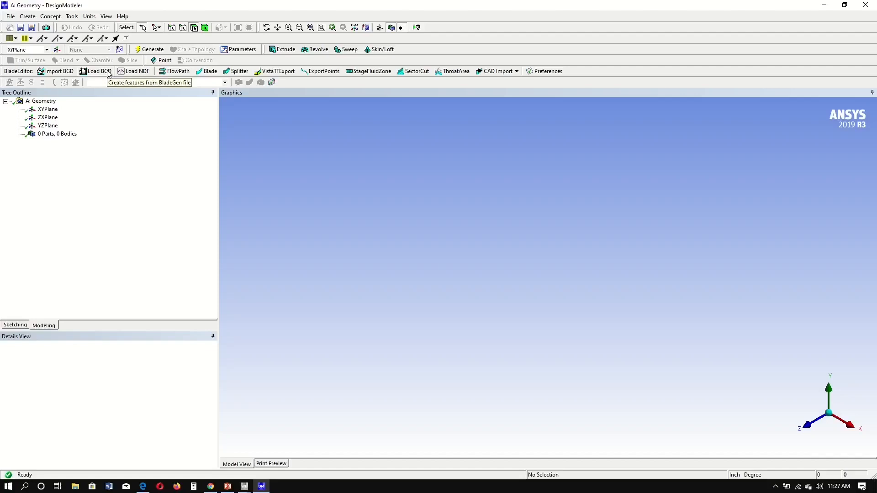
{"action": "mouse_move", "coordinate": [139, 182]}
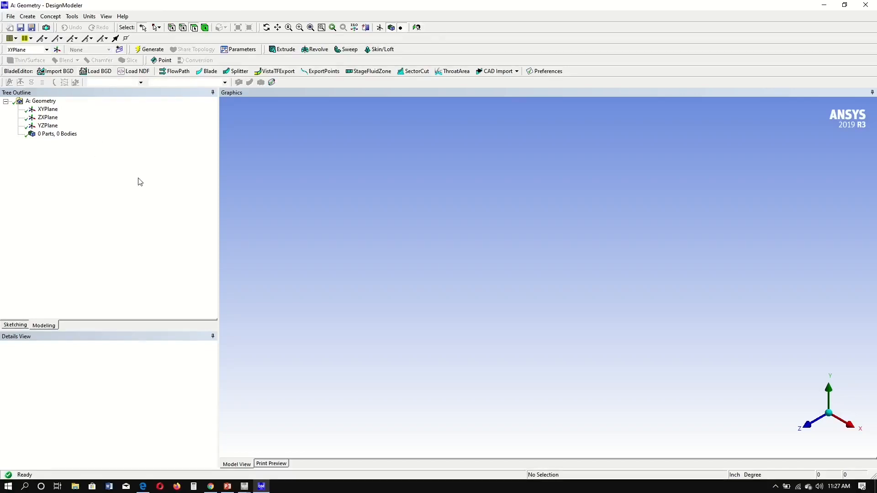
{"action": "mouse_move", "coordinate": [42, 159]}
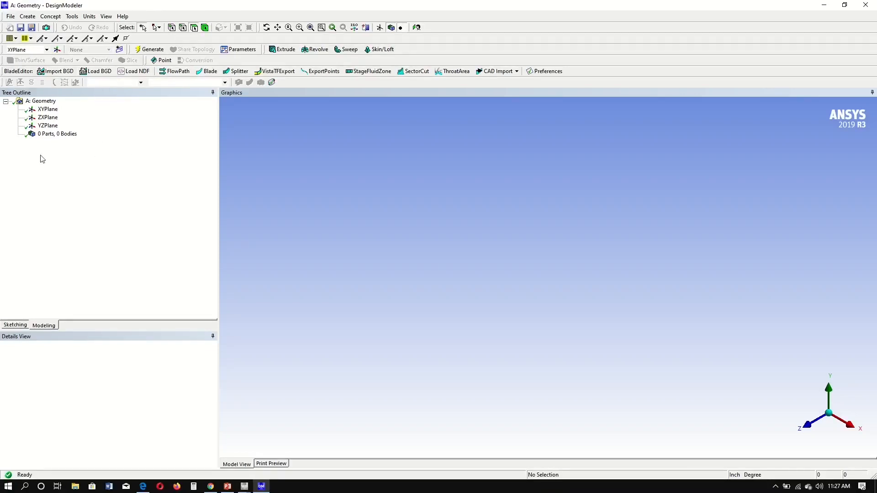
{"action": "mouse_move", "coordinate": [56, 327]}
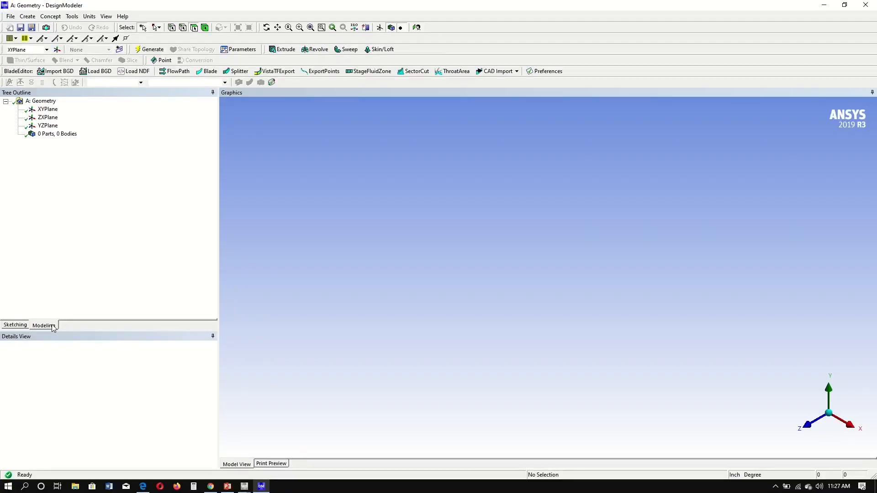
{"action": "mouse_move", "coordinate": [15, 324]}
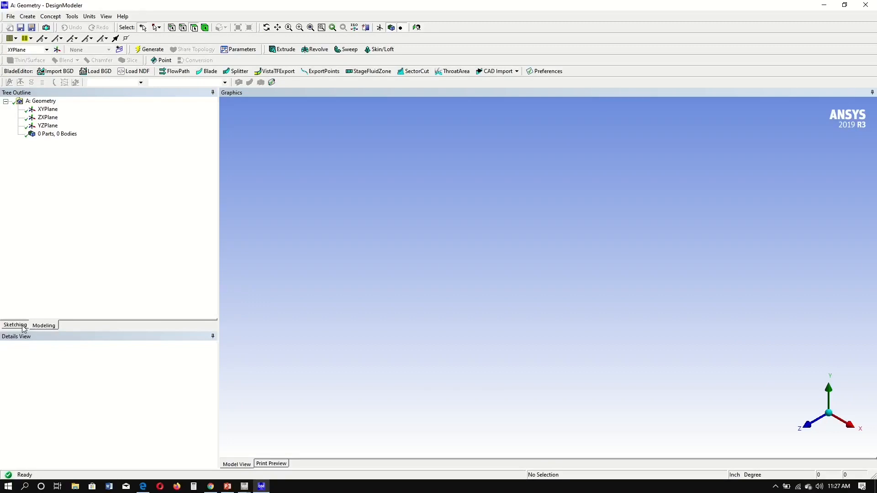
Step: Enter sketching mode and view the XY plane face-on
{"action": "left_click", "coordinate": [14, 324]}
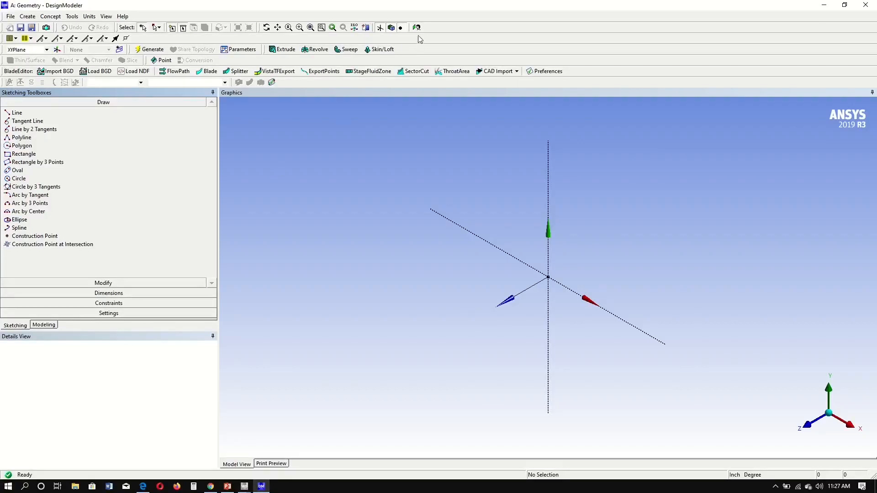
{"action": "mouse_move", "coordinate": [416, 27]}
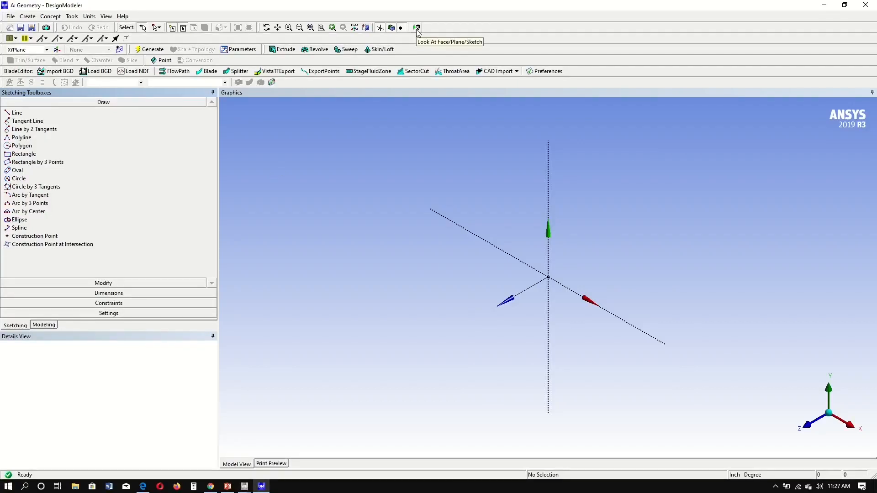
{"action": "left_click", "coordinate": [417, 28]}
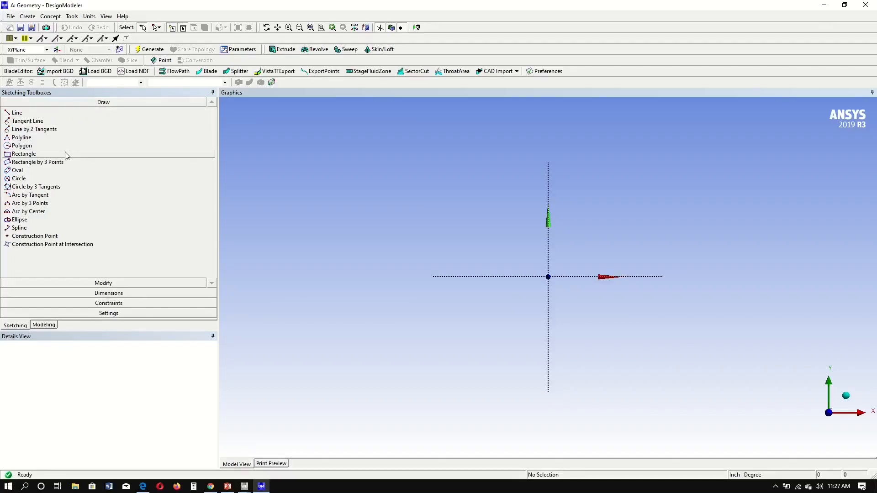
Step: Draw a tall rectangle around the origin in Sketch1 on the XY plane
{"action": "left_click", "coordinate": [23, 154]}
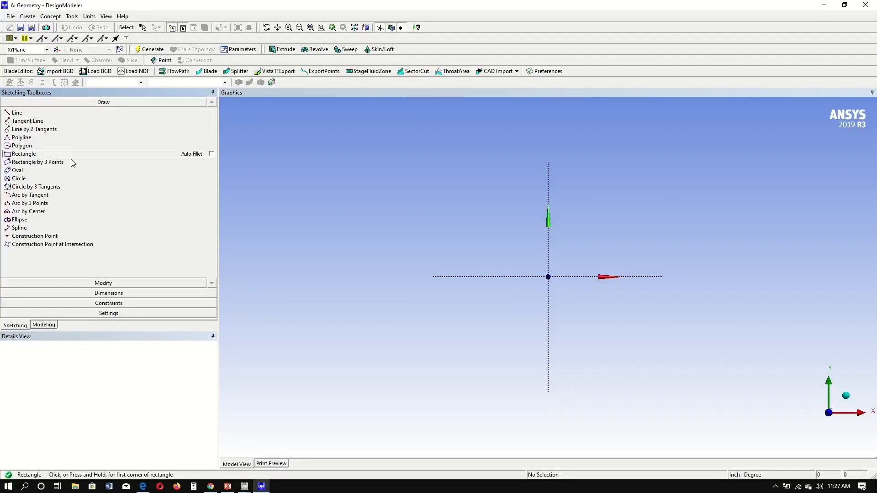
{"action": "mouse_move", "coordinate": [334, 207]}
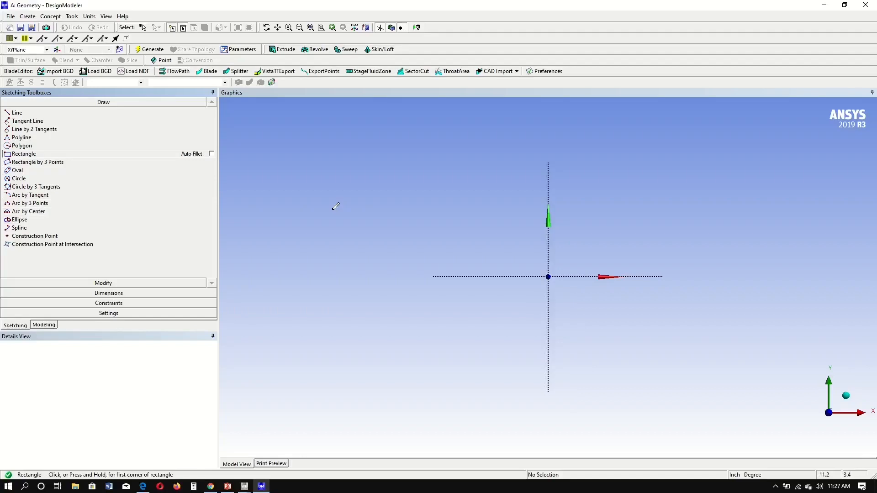
{"action": "mouse_move", "coordinate": [491, 210]}
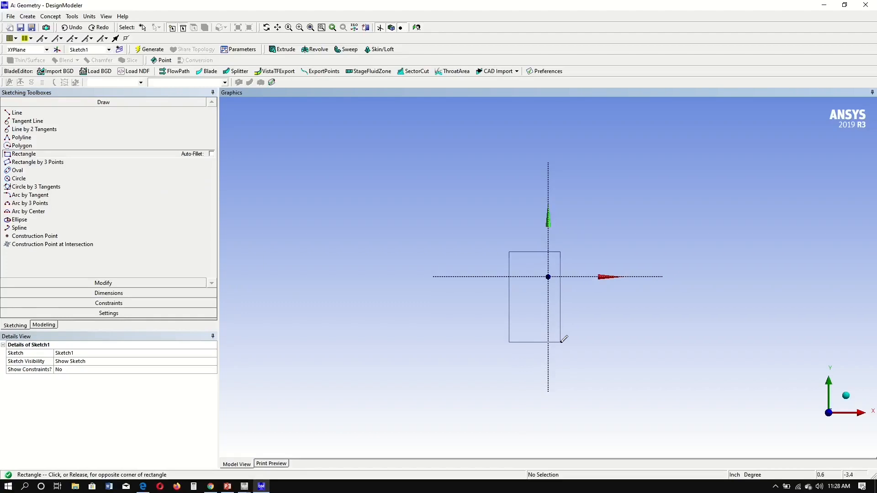
{"action": "left_click", "coordinate": [563, 340]}
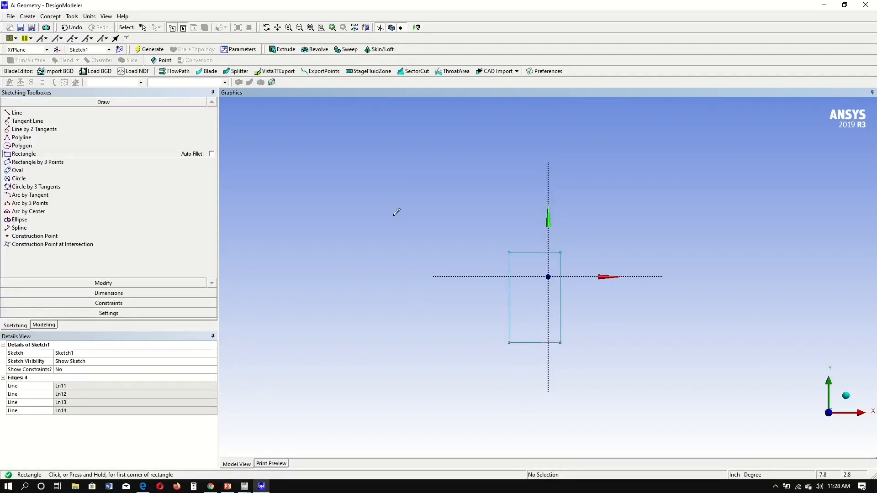
{"action": "mouse_move", "coordinate": [411, 154]}
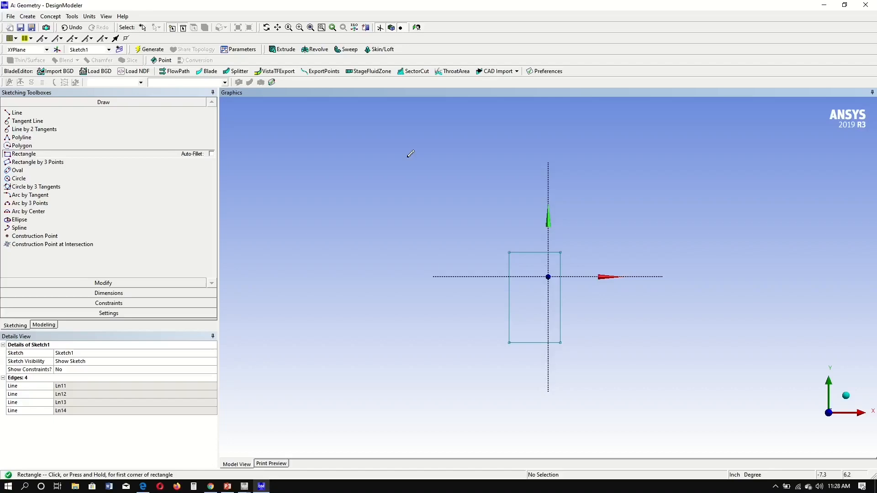
{"action": "mouse_move", "coordinate": [194, 163]}
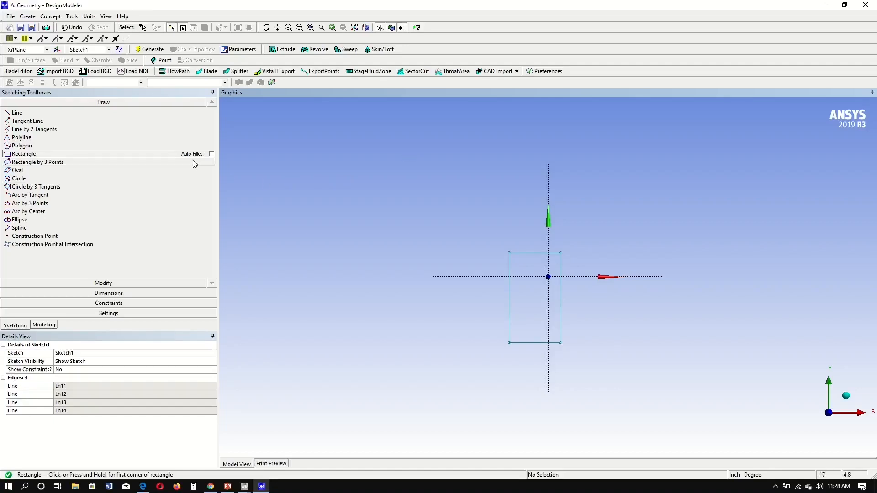
{"action": "mouse_move", "coordinate": [107, 247]}
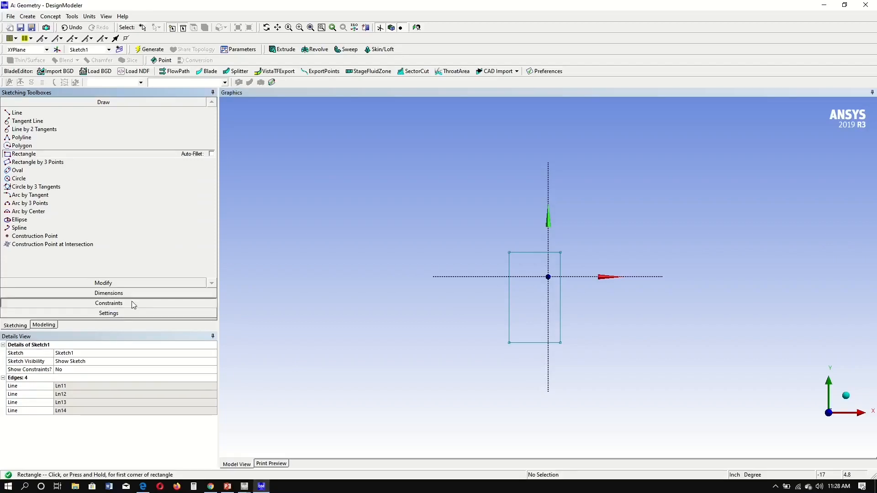
Step: Start a symmetry constraint about the vertical axis, selecting the rectangle's left edge
{"action": "left_click", "coordinate": [109, 303]}
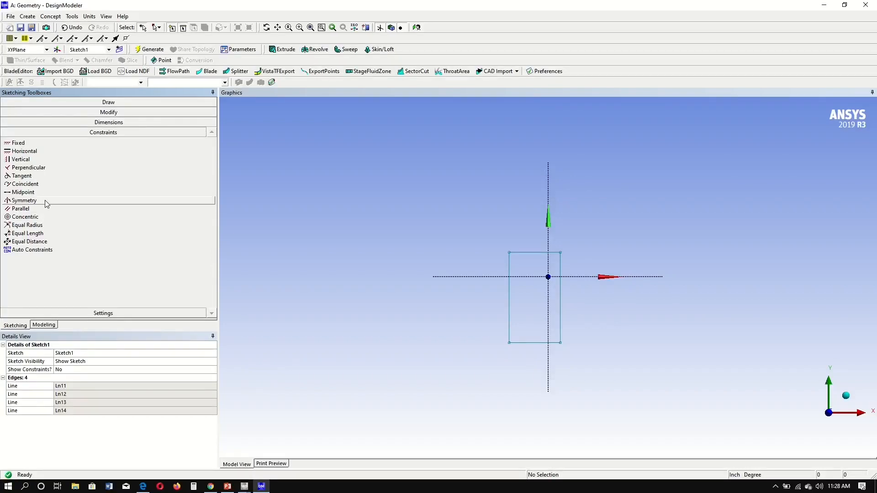
{"action": "left_click", "coordinate": [24, 200]}
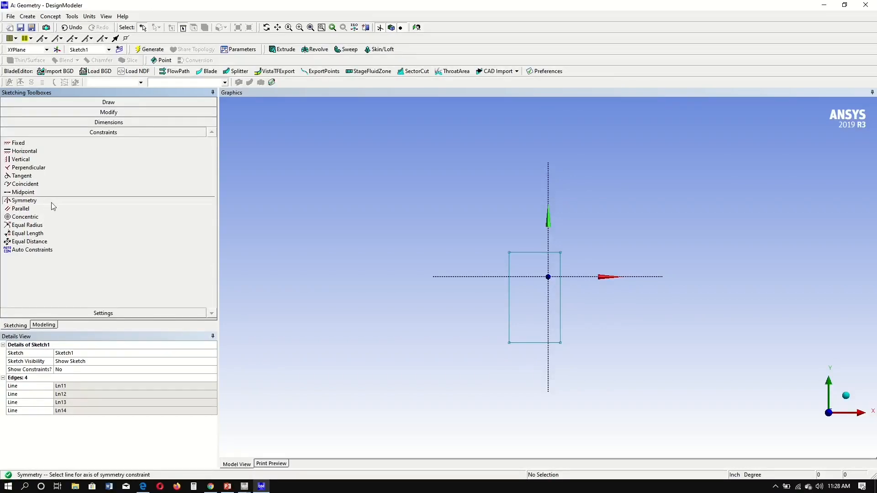
{"action": "mouse_move", "coordinate": [463, 234]}
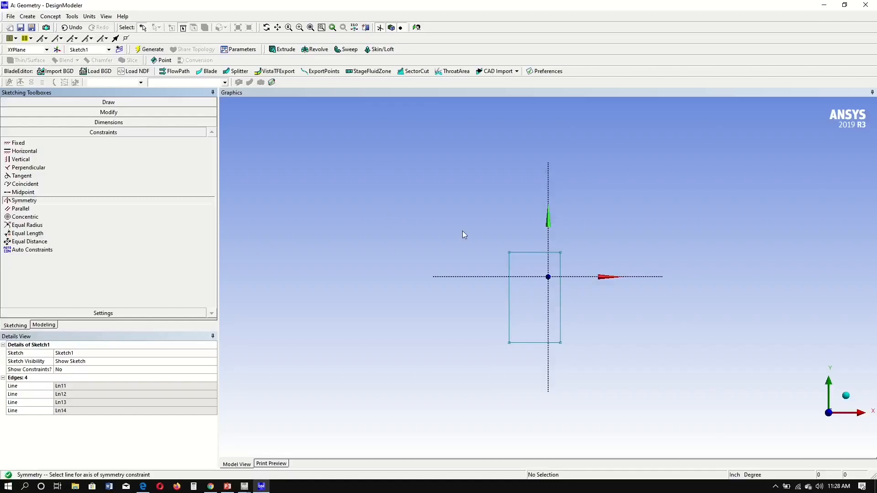
{"action": "mouse_move", "coordinate": [550, 236]}
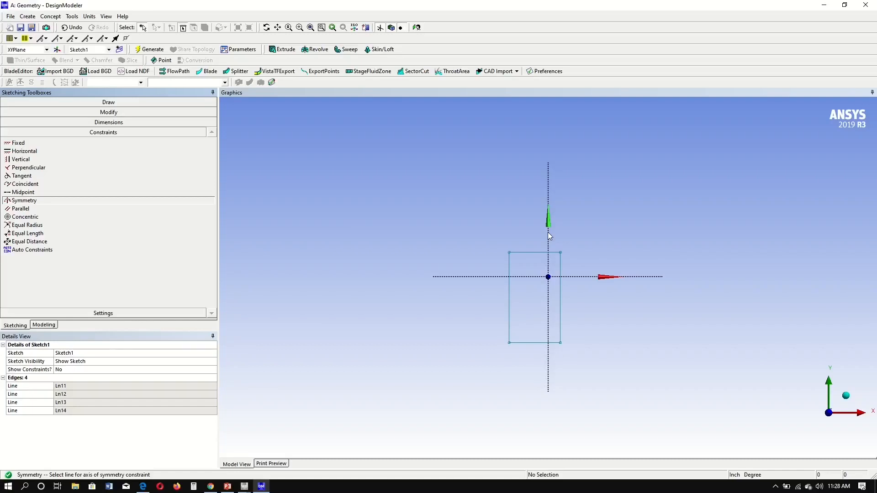
{"action": "mouse_move", "coordinate": [551, 223]}
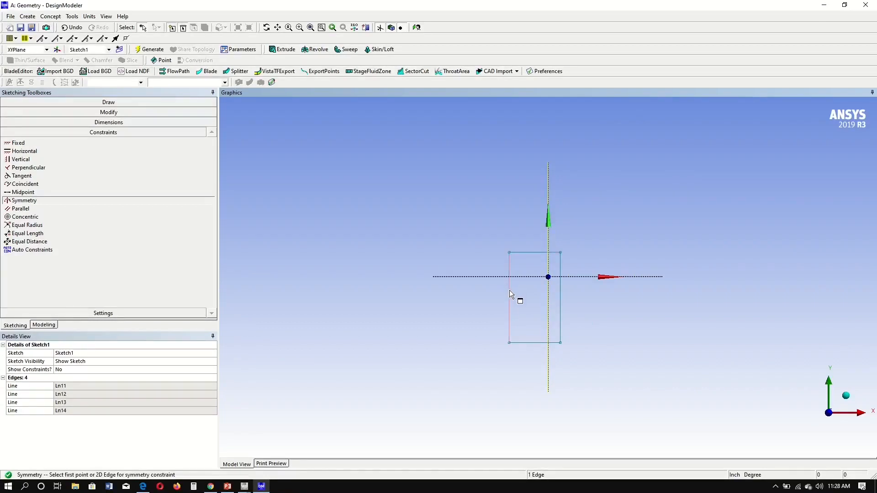
{"action": "left_click", "coordinate": [508, 296]}
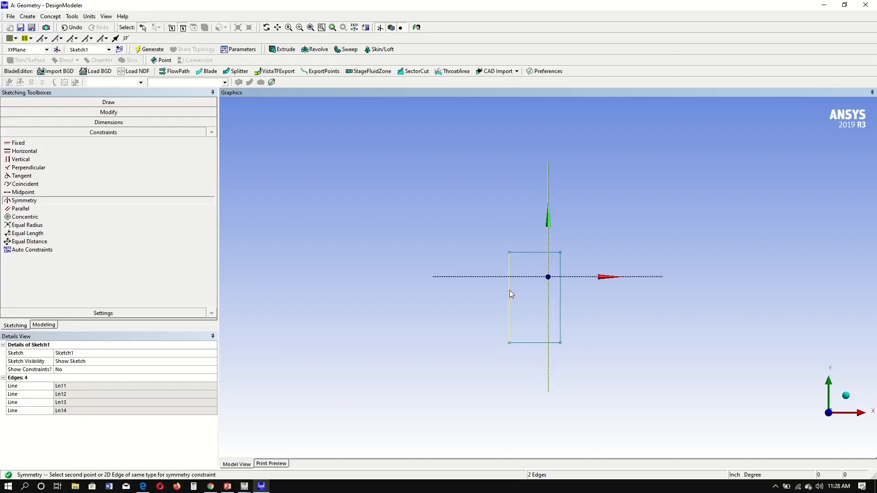
{"action": "mouse_move", "coordinate": [560, 302]}
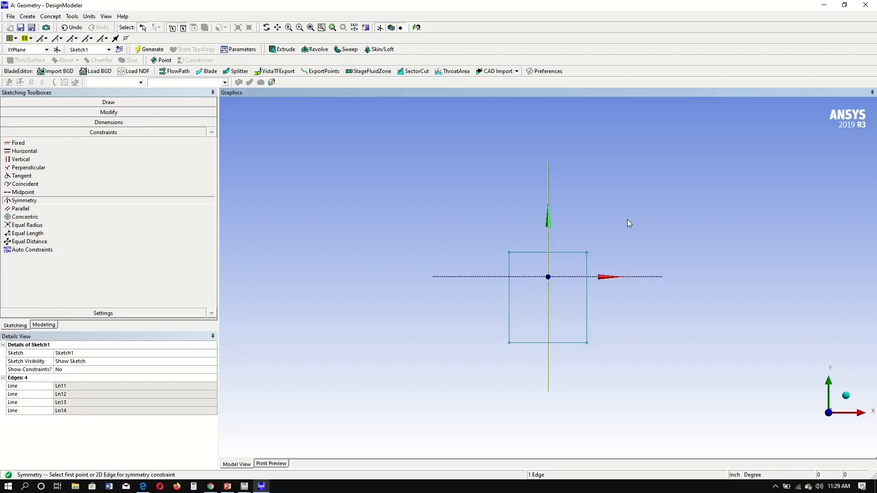
Step: Mirror the top and bottom edges about the horizontal axis
{"action": "right_click", "coordinate": [628, 226]}
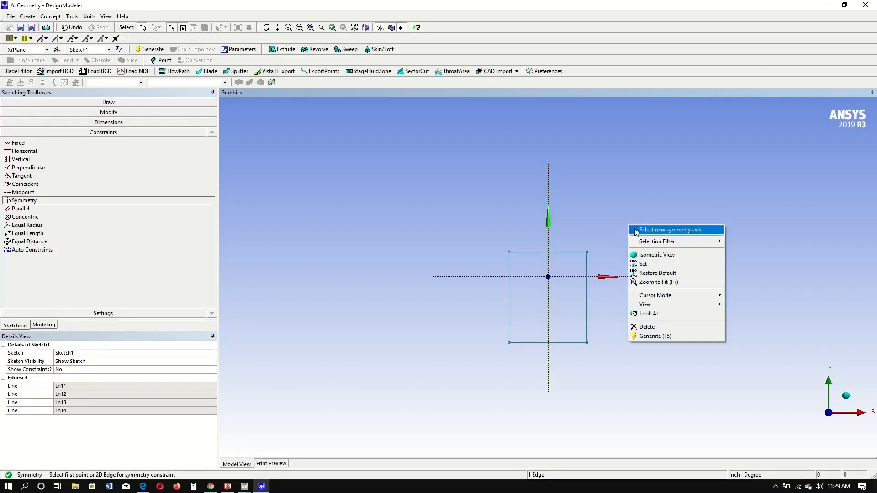
{"action": "left_click", "coordinate": [668, 229]}
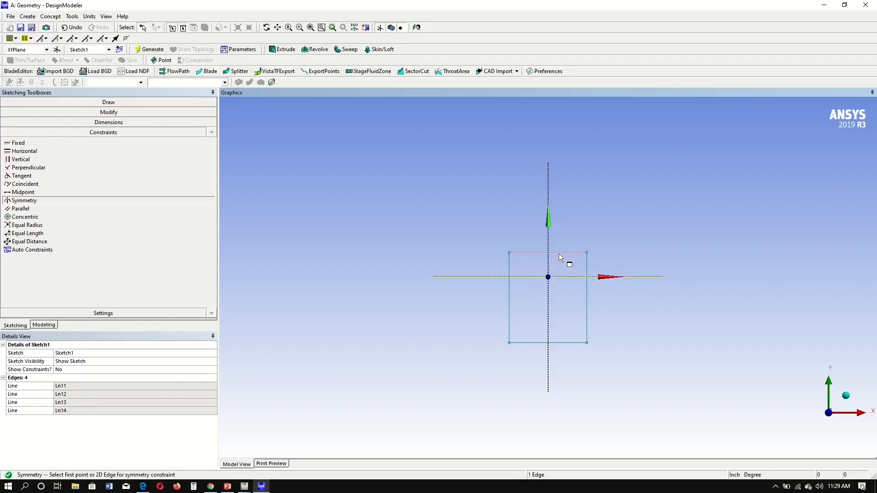
{"action": "left_click", "coordinate": [547, 255]}
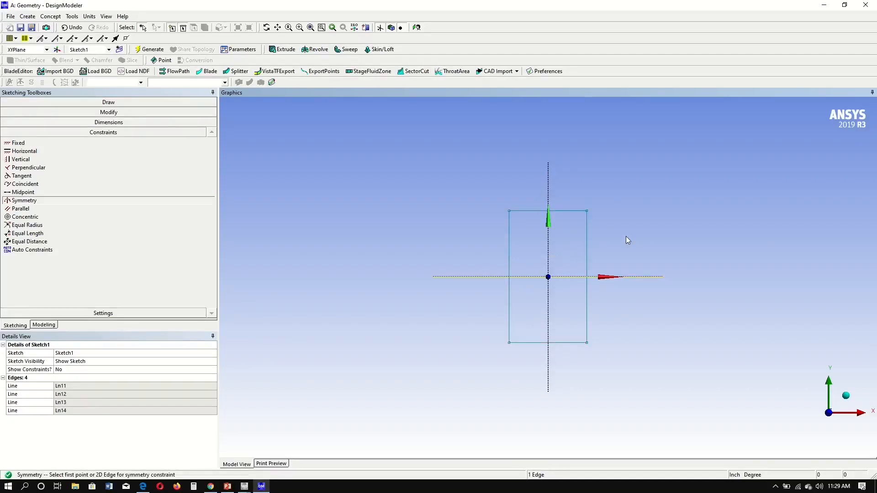
{"action": "mouse_move", "coordinate": [401, 171]}
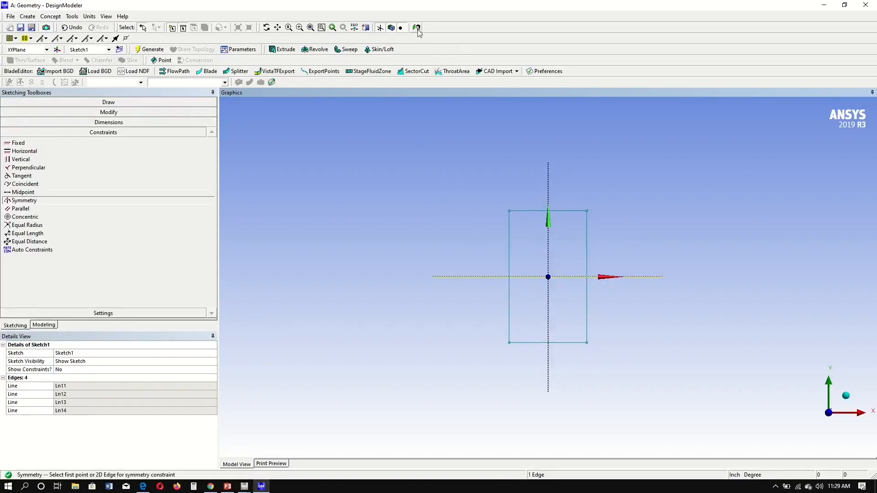
{"action": "mouse_move", "coordinate": [344, 27]}
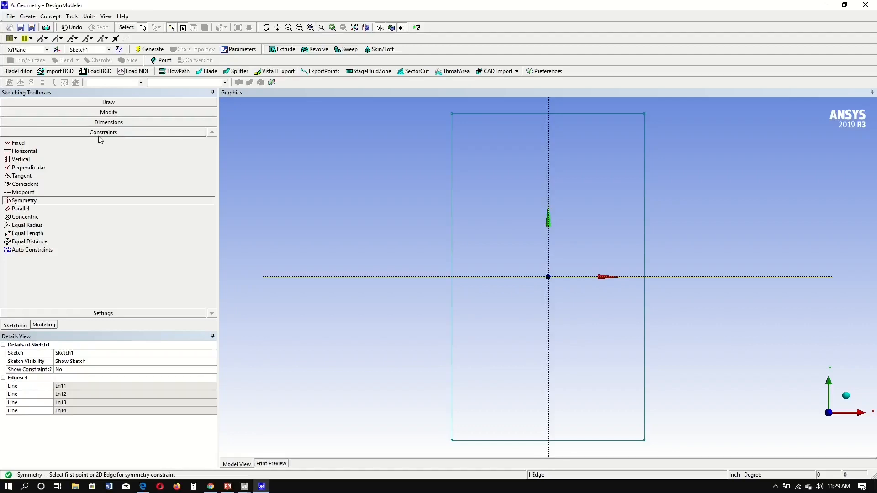
{"action": "mouse_move", "coordinate": [123, 122]}
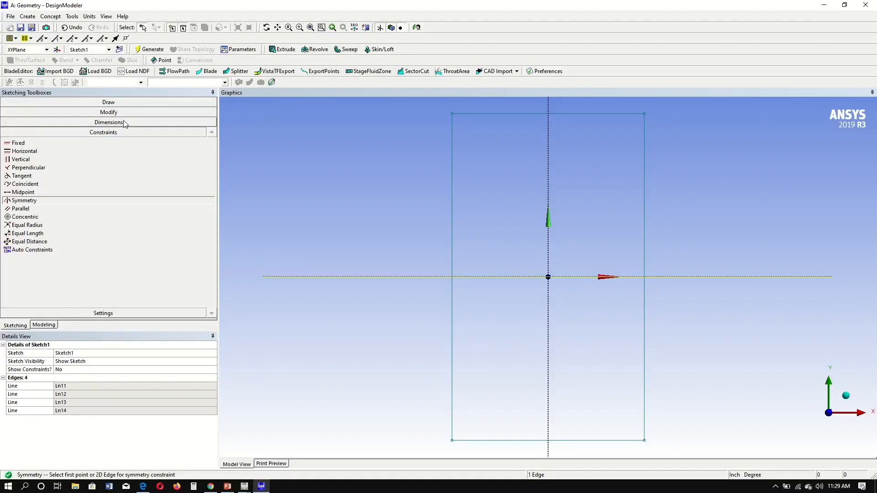
Step: Add general dimensions H1 on the top edge and V2 on the right edge
{"action": "left_click", "coordinate": [103, 121]}
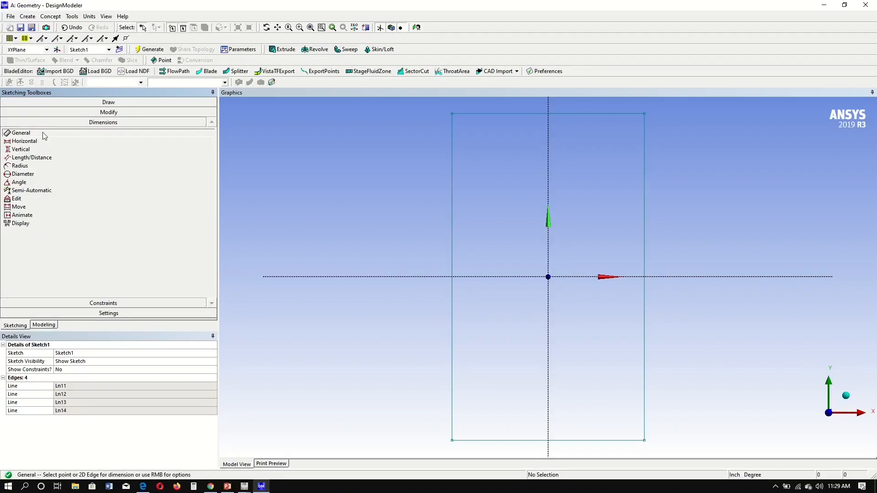
{"action": "mouse_move", "coordinate": [451, 128]}
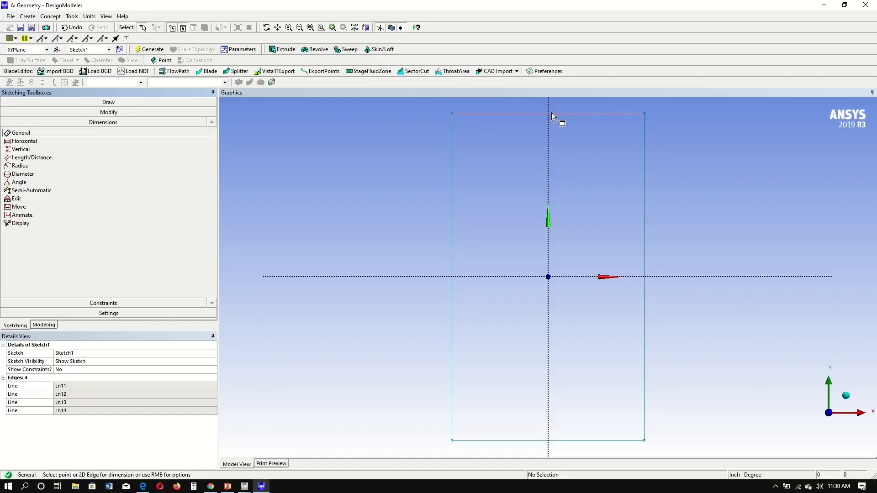
{"action": "left_click", "coordinate": [553, 114]}
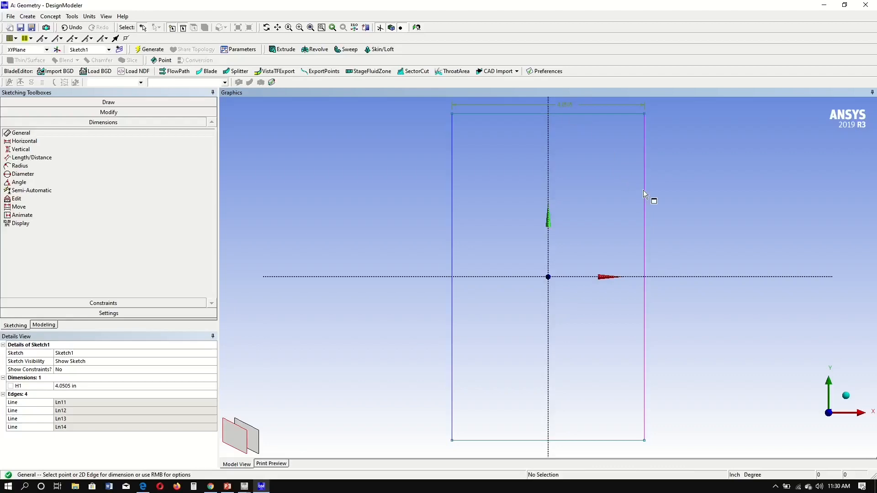
{"action": "left_click", "coordinate": [644, 193]}
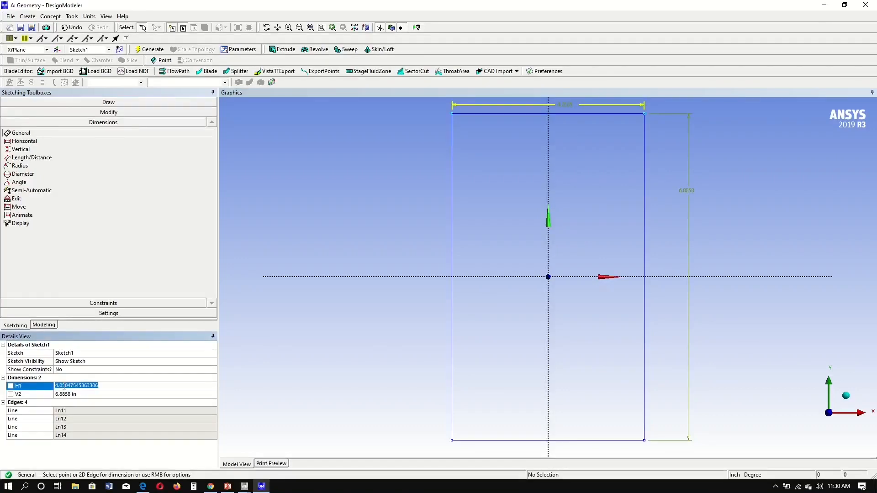
Step: Enter 7.07 in for width H1 and 16.25 in for height V2
{"action": "type", "text": "7.01 in"}
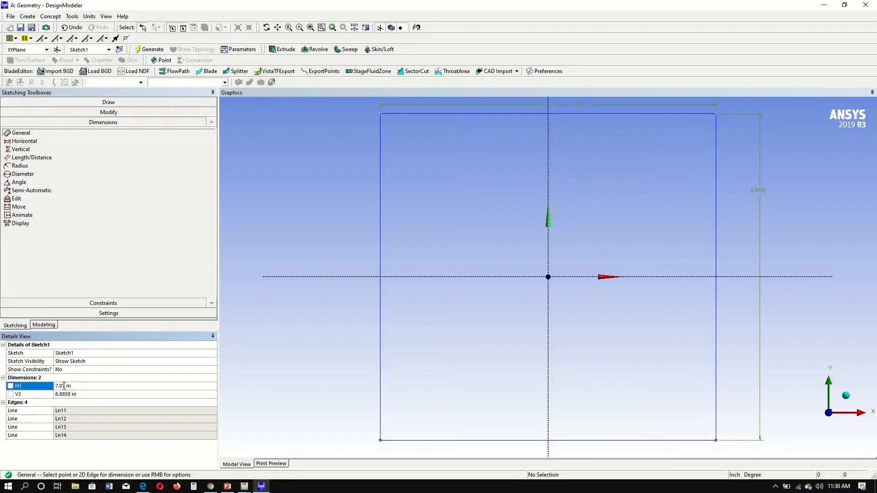
{"action": "left_click", "coordinate": [63, 394]}
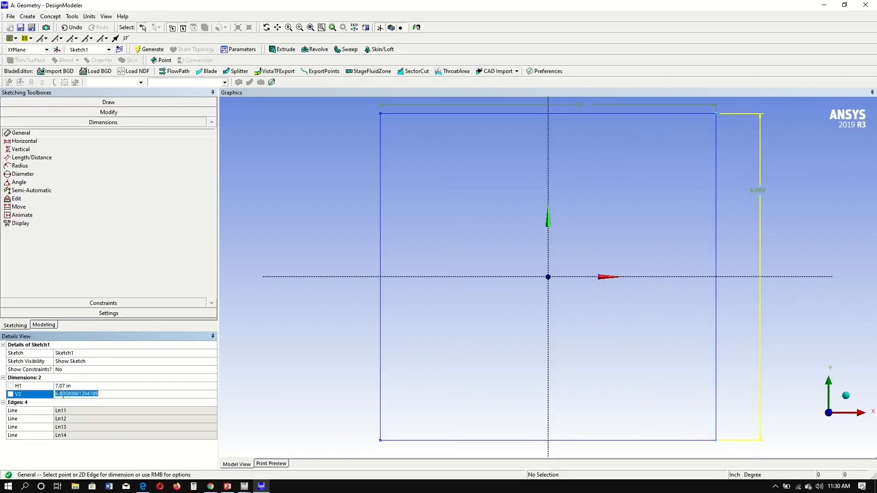
{"action": "type", "text": "16.25"}
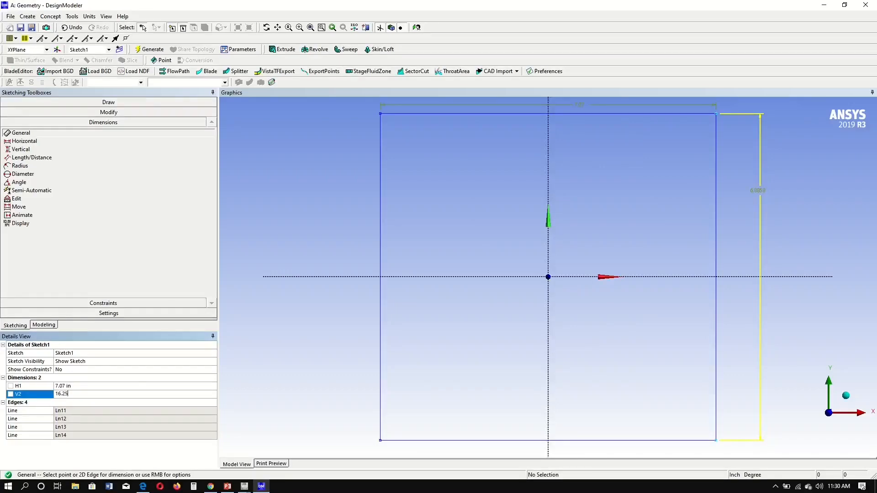
{"action": "key", "text": "Return"}
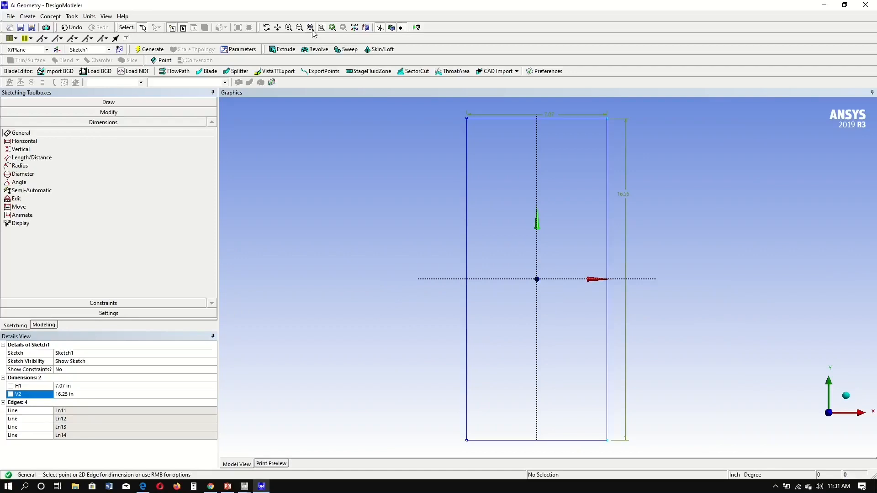
{"action": "mouse_move", "coordinate": [164, 159]}
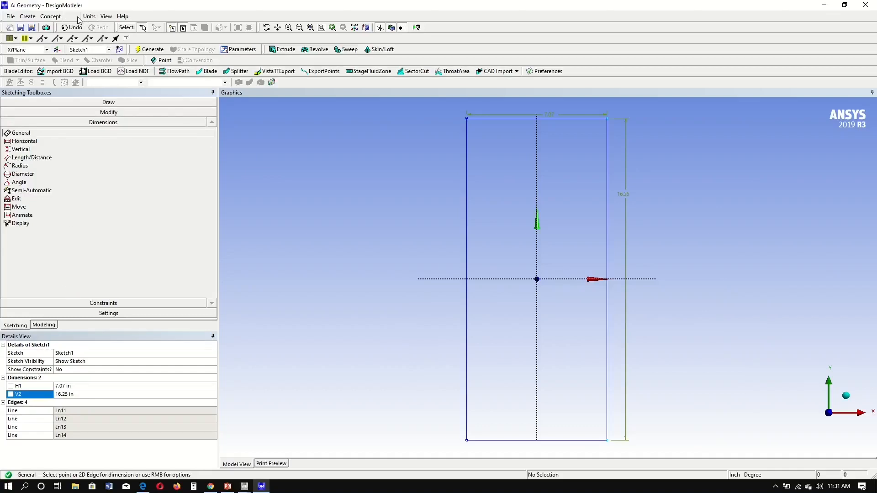
{"action": "left_click", "coordinate": [72, 16]}
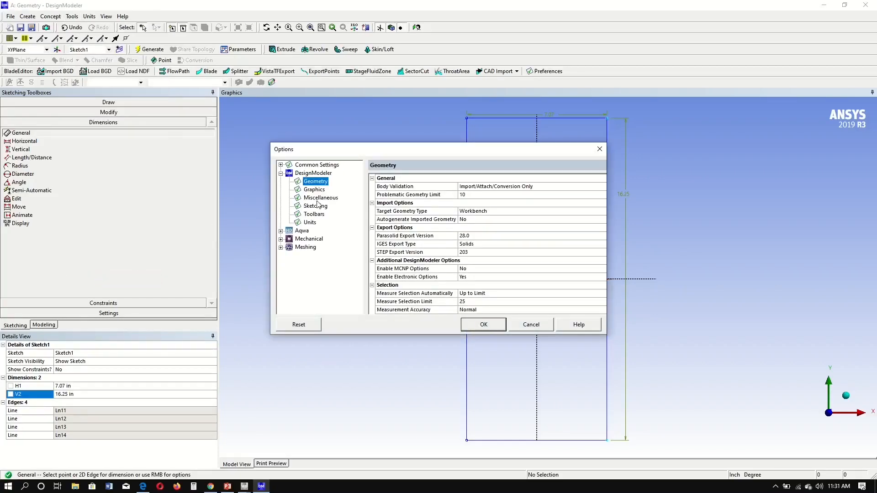
{"action": "left_click", "coordinate": [314, 206]}
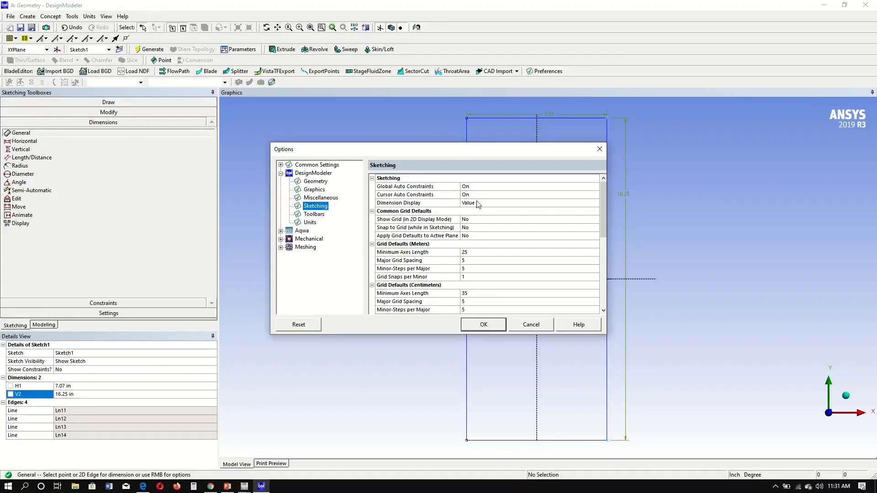
{"action": "left_click", "coordinate": [416, 202]}
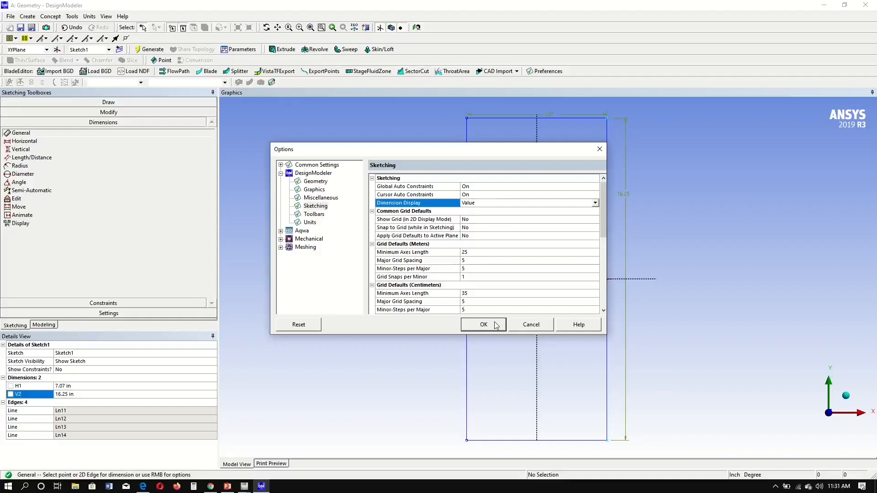
{"action": "left_click", "coordinate": [483, 325]}
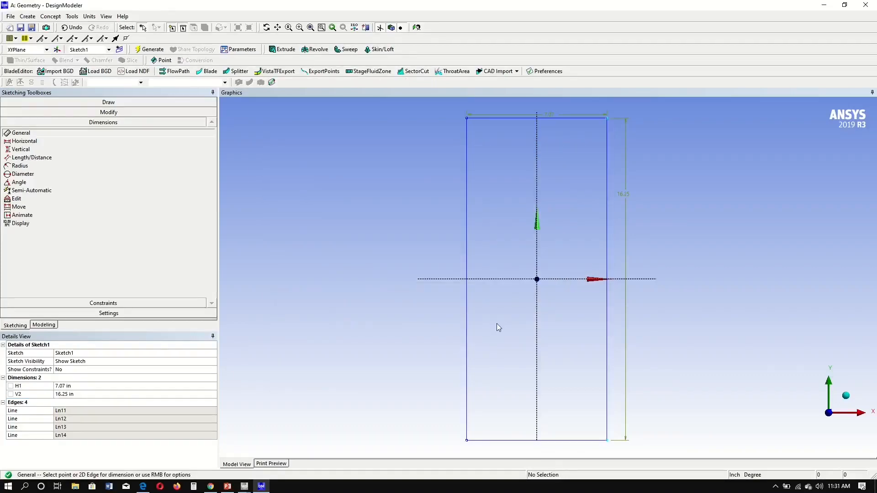
{"action": "mouse_move", "coordinate": [359, 159]}
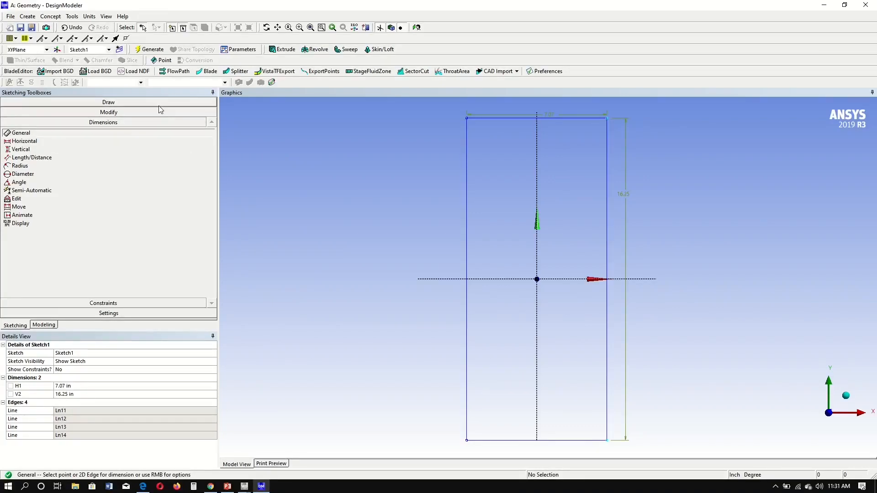
Step: Draw an open three-segment polyline inside the rectangle's left half
{"action": "left_click", "coordinate": [104, 102]}
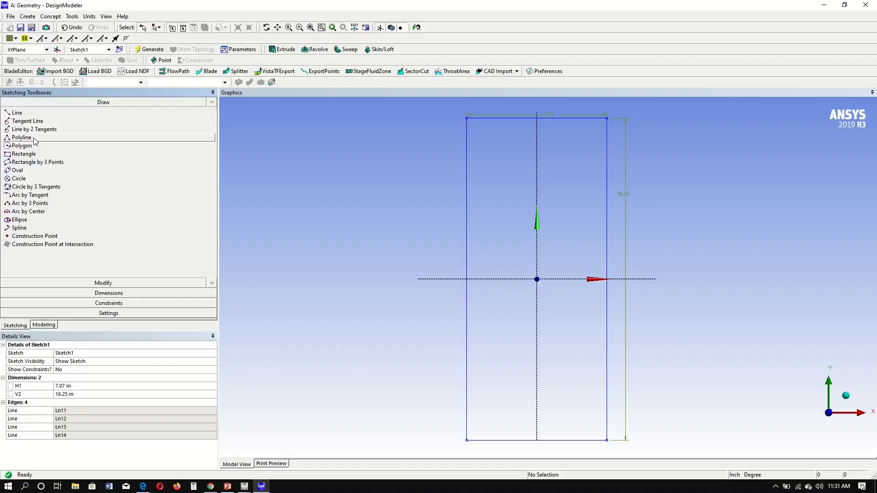
{"action": "left_click", "coordinate": [21, 137]}
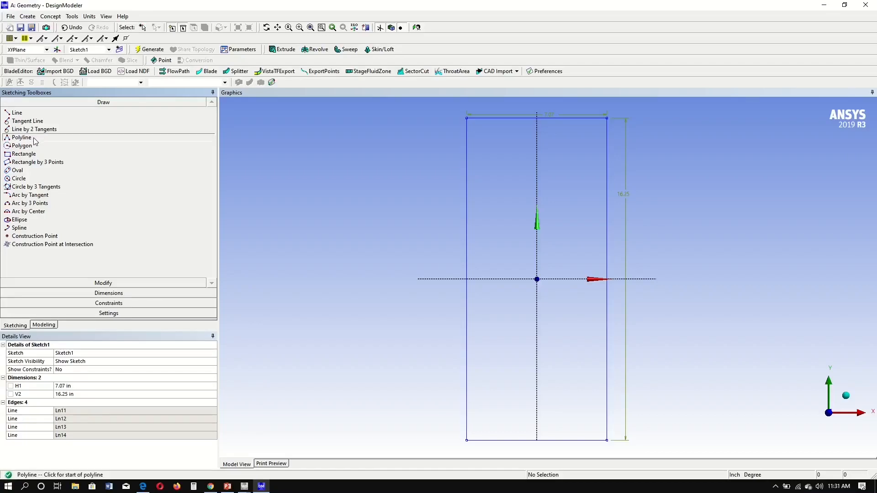
{"action": "mouse_move", "coordinate": [396, 167]}
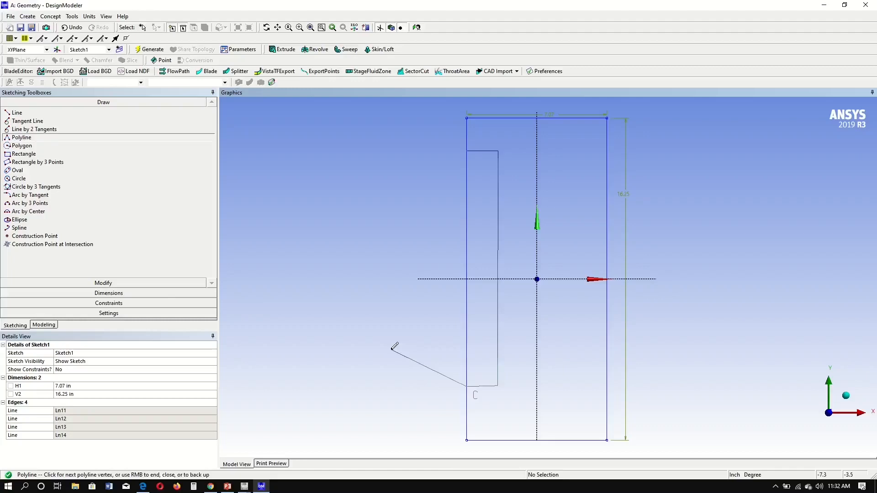
{"action": "right_click", "coordinate": [395, 350]}
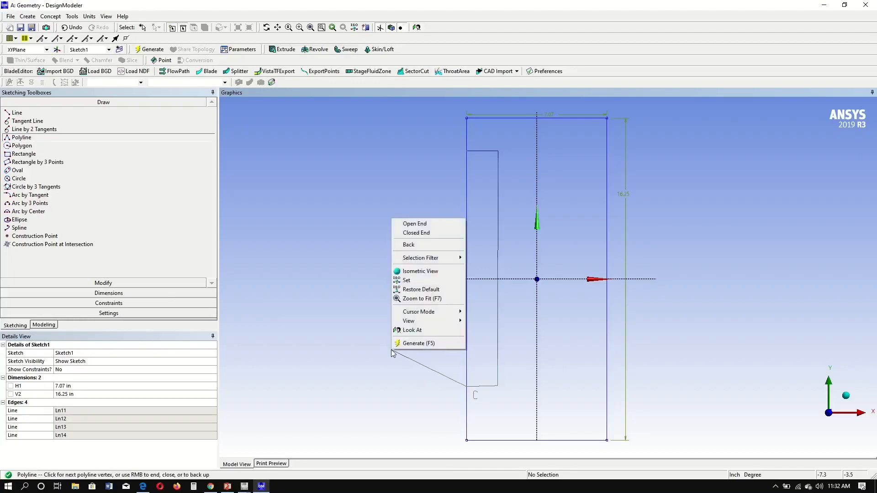
{"action": "mouse_move", "coordinate": [414, 224]}
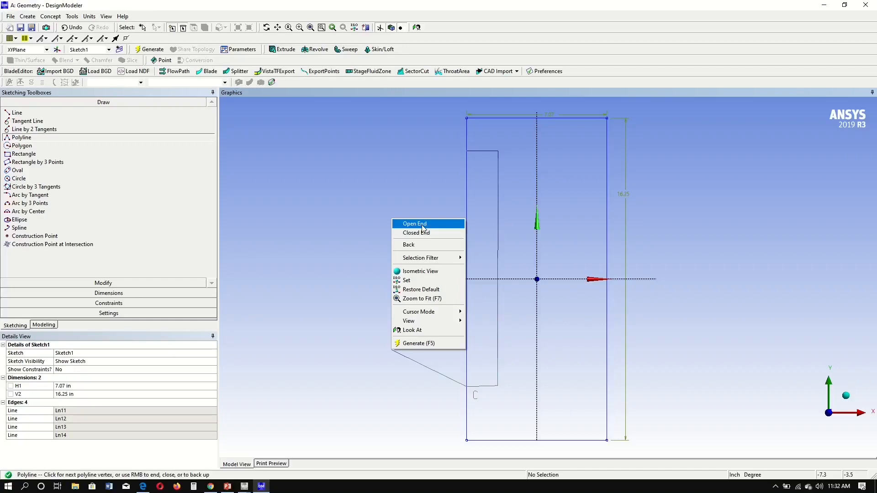
{"action": "left_click", "coordinate": [414, 224]}
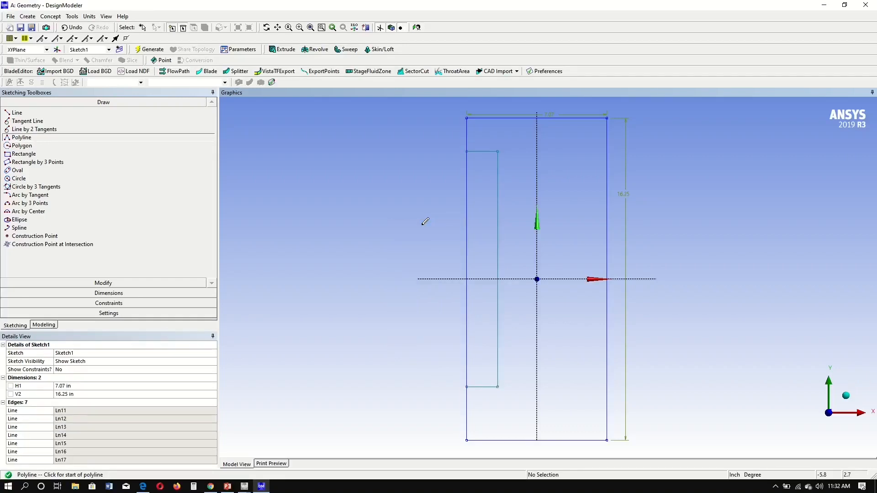
{"action": "mouse_move", "coordinate": [176, 290]}
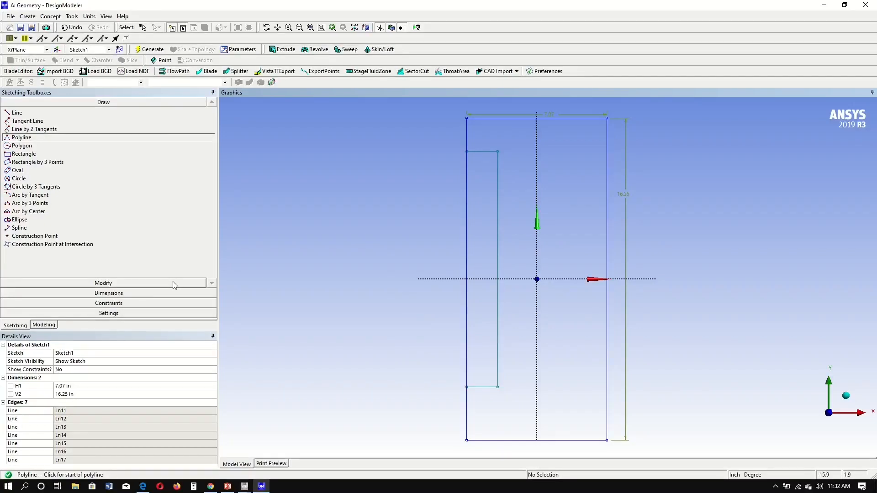
Step: Copy the three edges of the left inner outline with Modify > Copy
{"action": "left_click", "coordinate": [103, 283]}
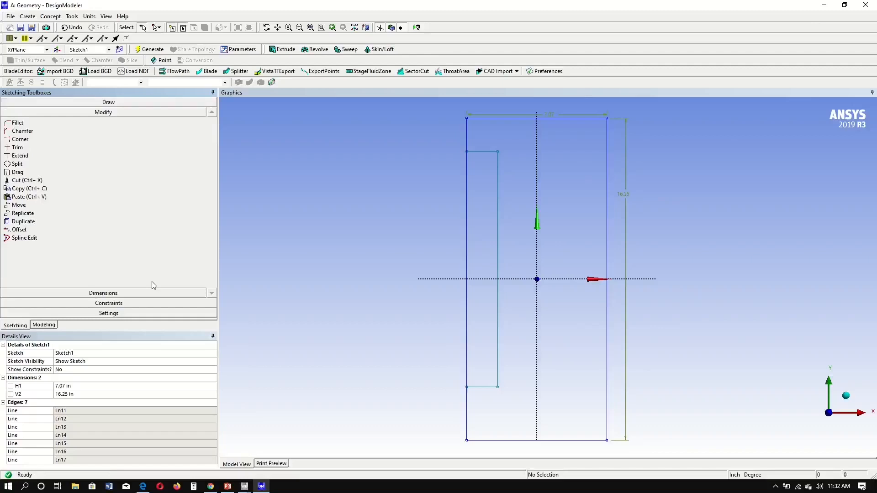
{"action": "mouse_move", "coordinate": [58, 190]}
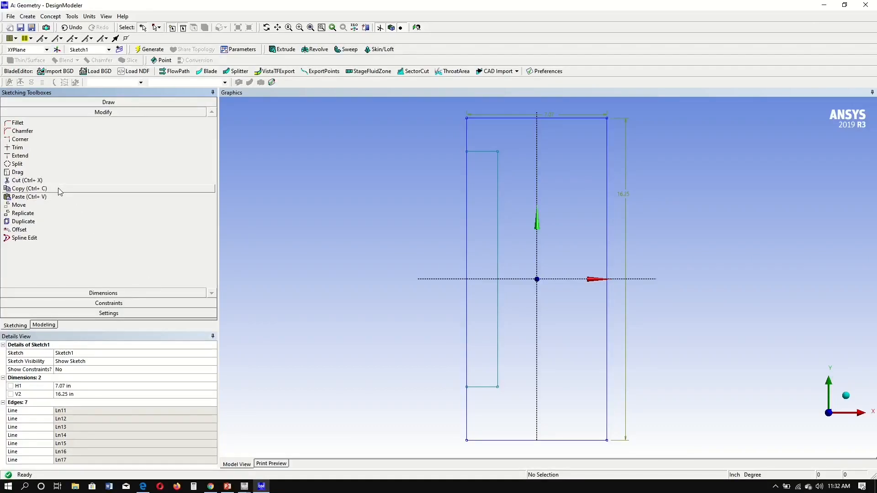
{"action": "left_click", "coordinate": [28, 188]}
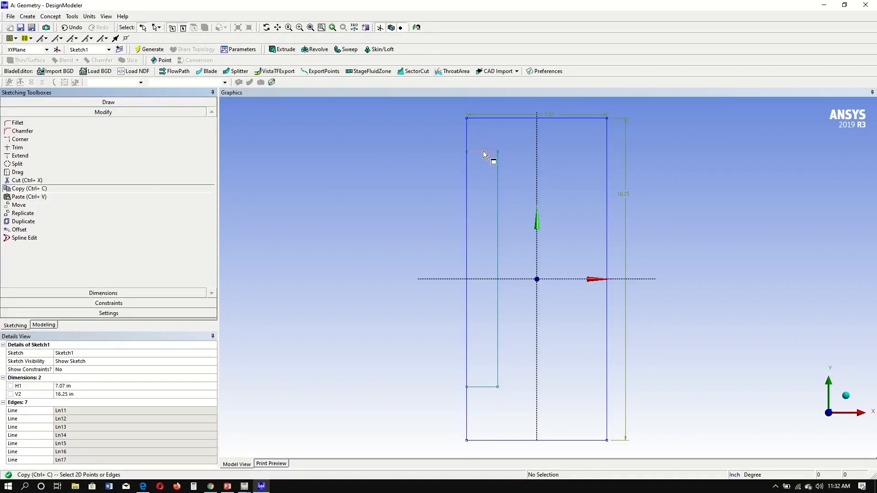
{"action": "left_click", "coordinate": [480, 152]}
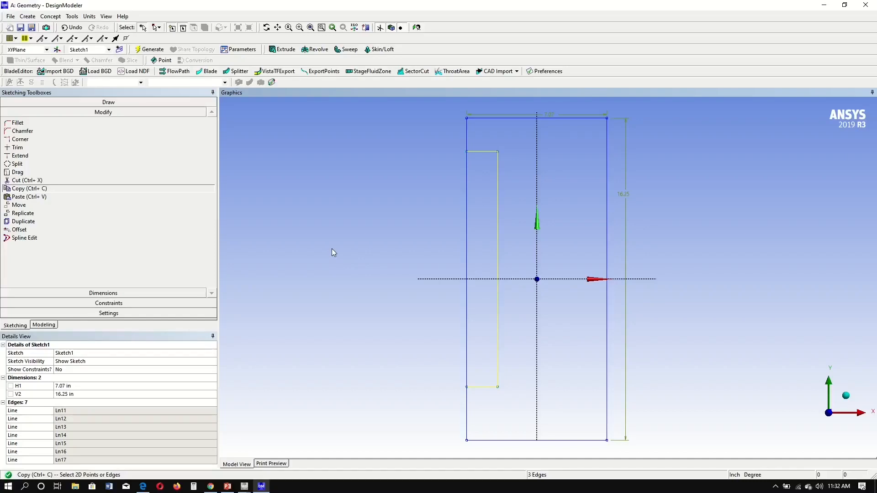
{"action": "right_click", "coordinate": [331, 252]}
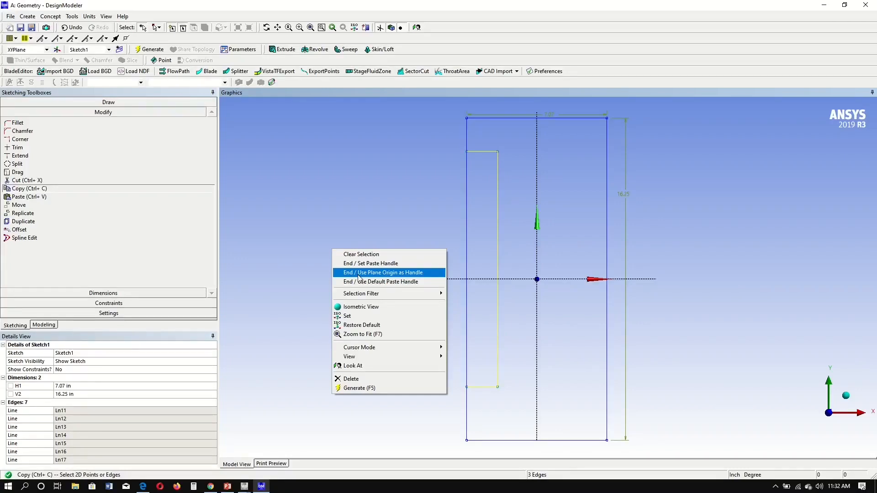
Step: Paste a horizontally flipped copy of the outline at the plane origin, then end pasting
{"action": "left_click", "coordinate": [383, 272]}
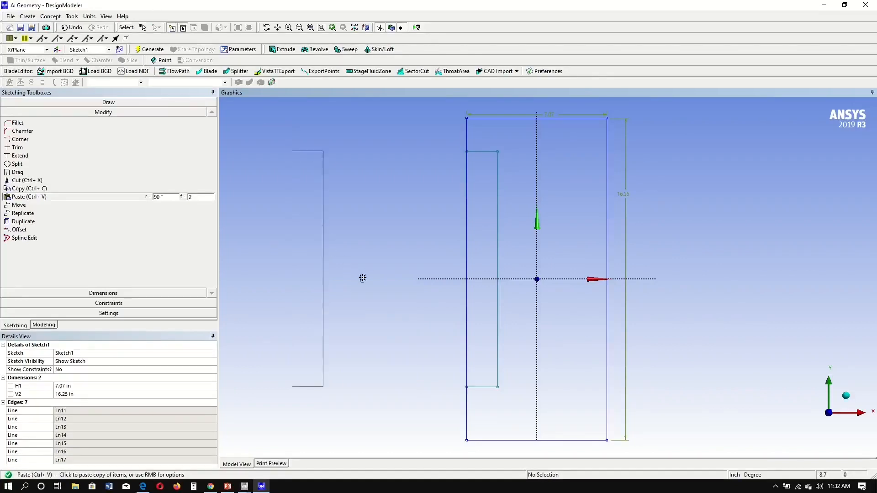
{"action": "right_click", "coordinate": [362, 279]}
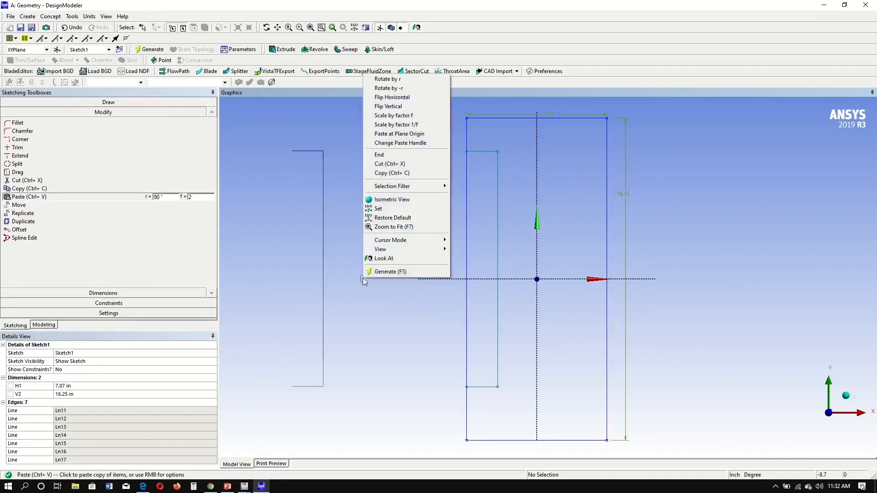
{"action": "mouse_move", "coordinate": [391, 97]}
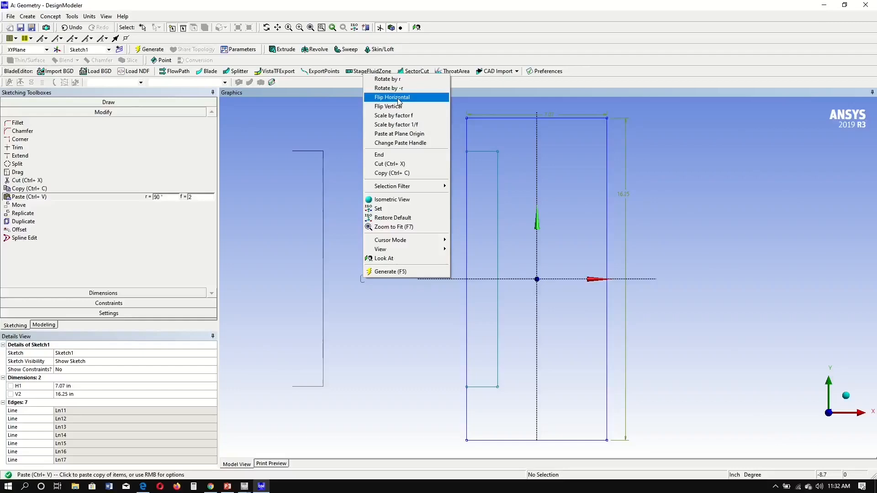
{"action": "left_click", "coordinate": [391, 96]}
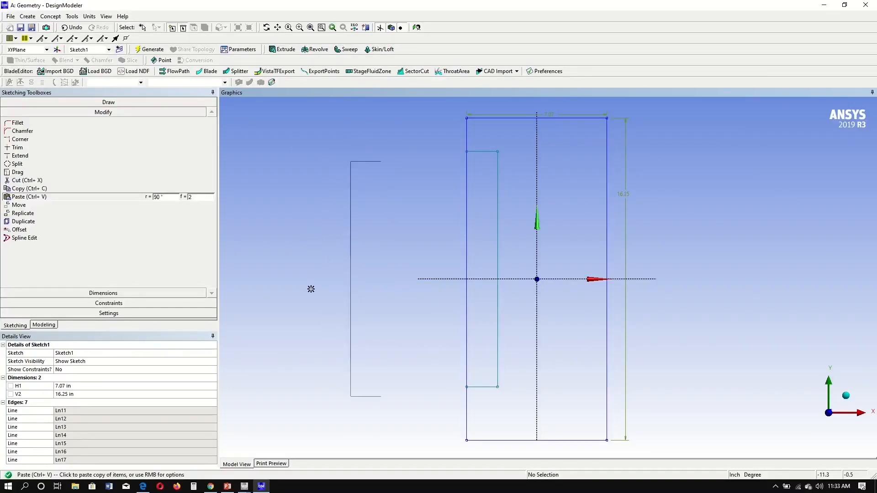
{"action": "right_click", "coordinate": [311, 289]}
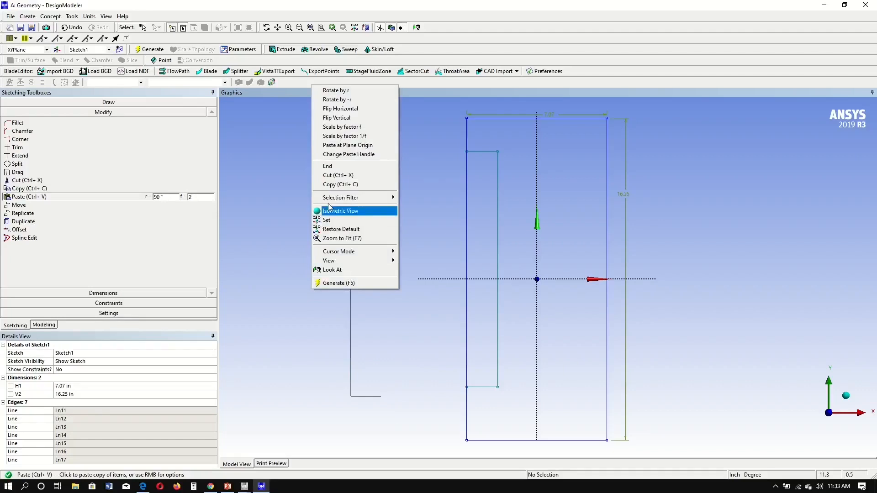
{"action": "mouse_move", "coordinate": [347, 144]}
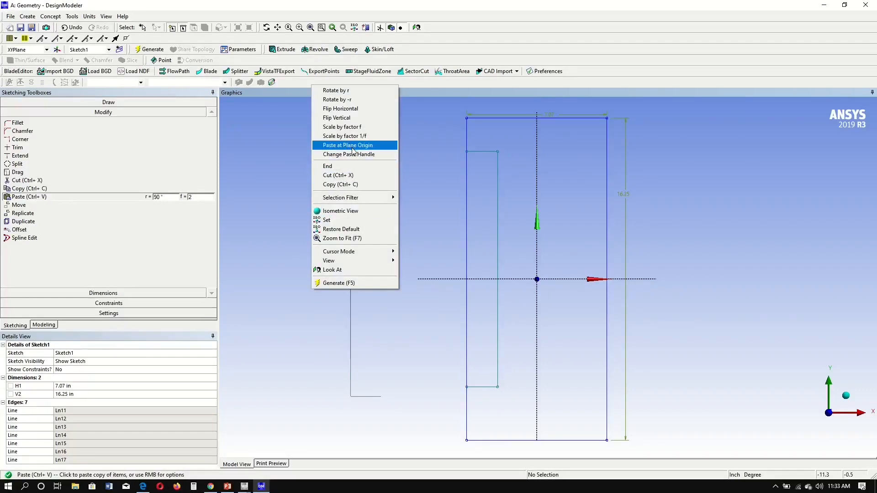
{"action": "left_click", "coordinate": [347, 144]}
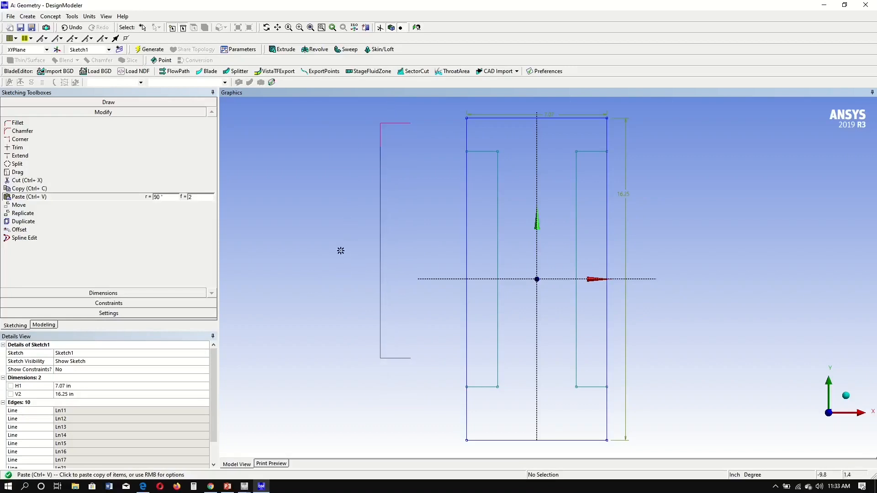
{"action": "right_click", "coordinate": [340, 251]}
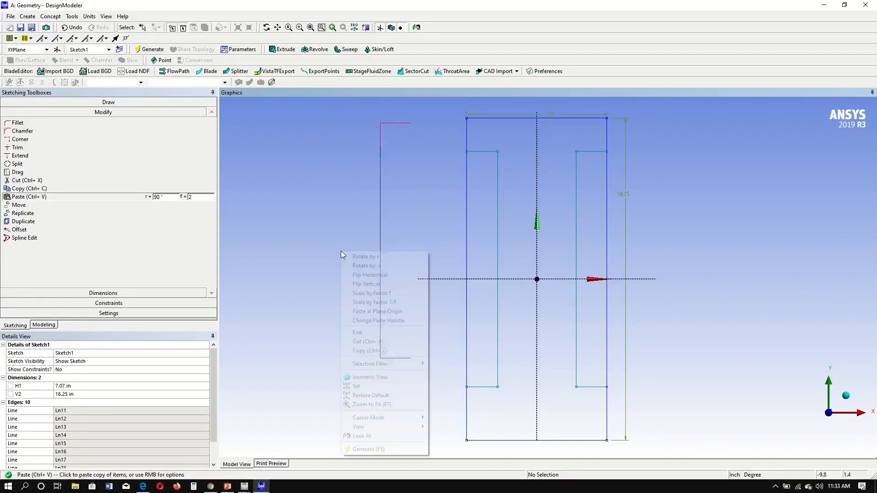
{"action": "mouse_move", "coordinate": [368, 332]}
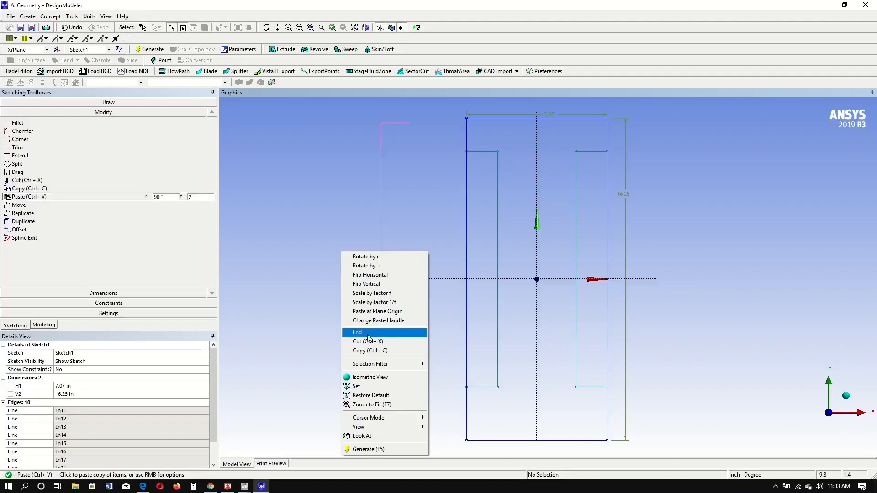
{"action": "left_click", "coordinate": [357, 332]}
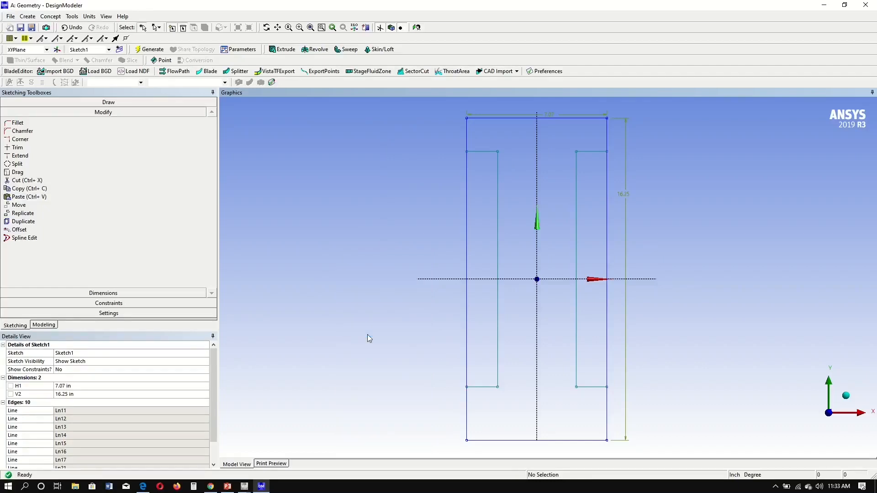
{"action": "left_click", "coordinate": [103, 131]}
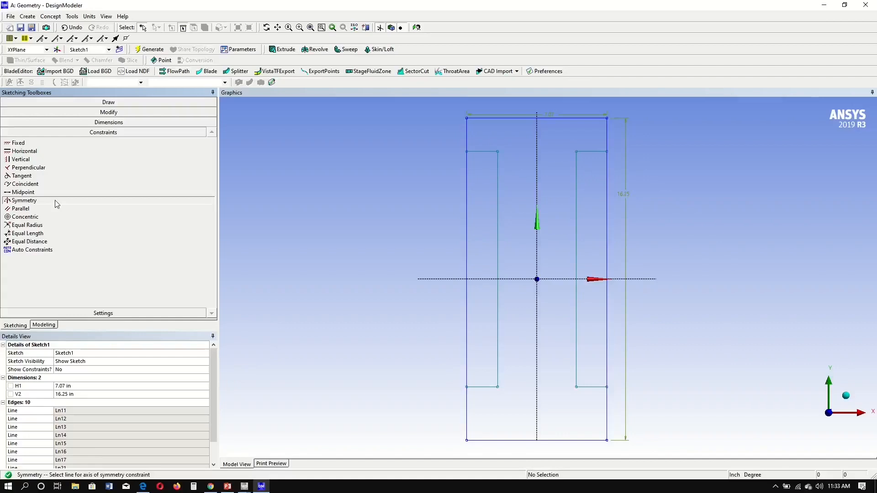
{"action": "mouse_move", "coordinate": [482, 174]}
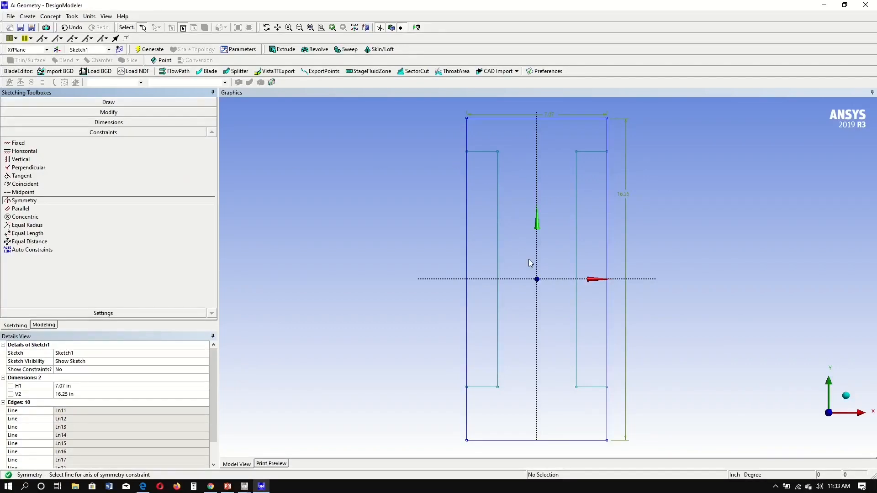
{"action": "mouse_move", "coordinate": [535, 255]}
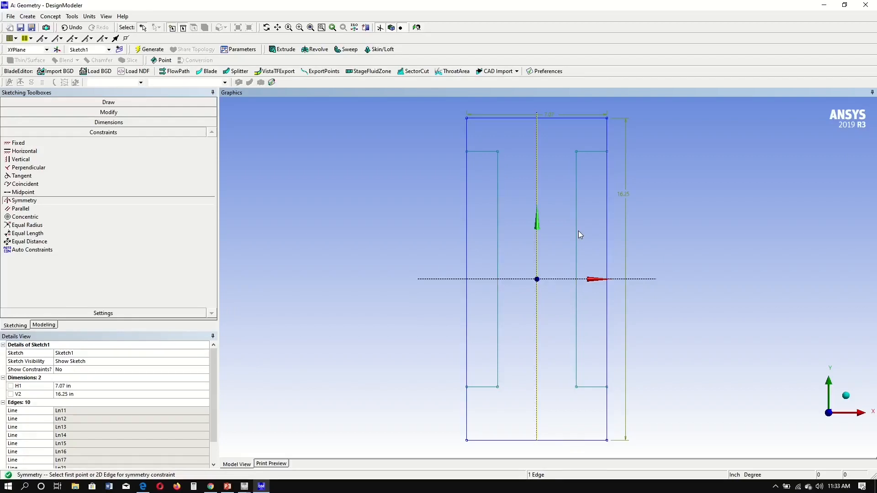
{"action": "mouse_move", "coordinate": [132, 209]}
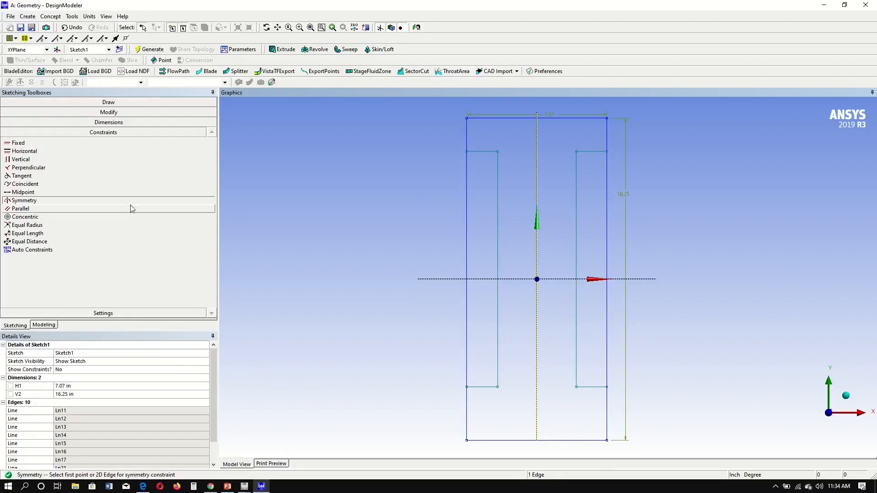
{"action": "mouse_move", "coordinate": [432, 234]}
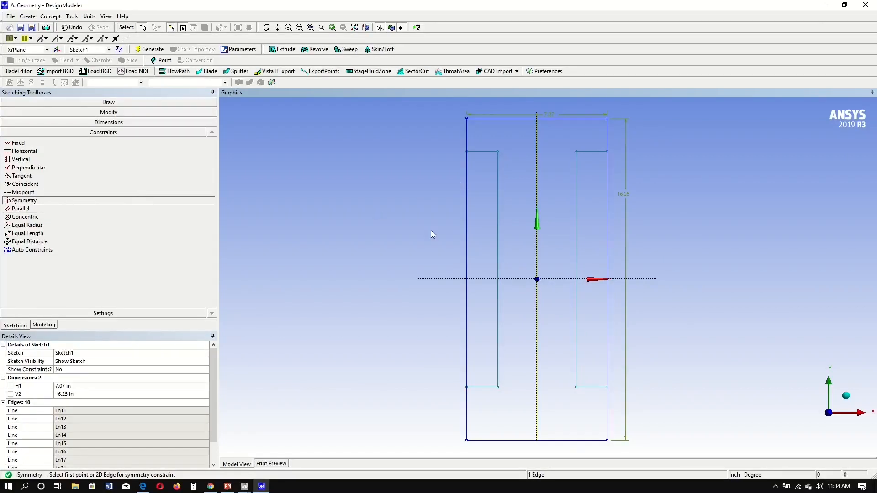
Step: Constrain the right inner outline symmetric to the left about the vertical axis
{"action": "right_click", "coordinate": [432, 234]}
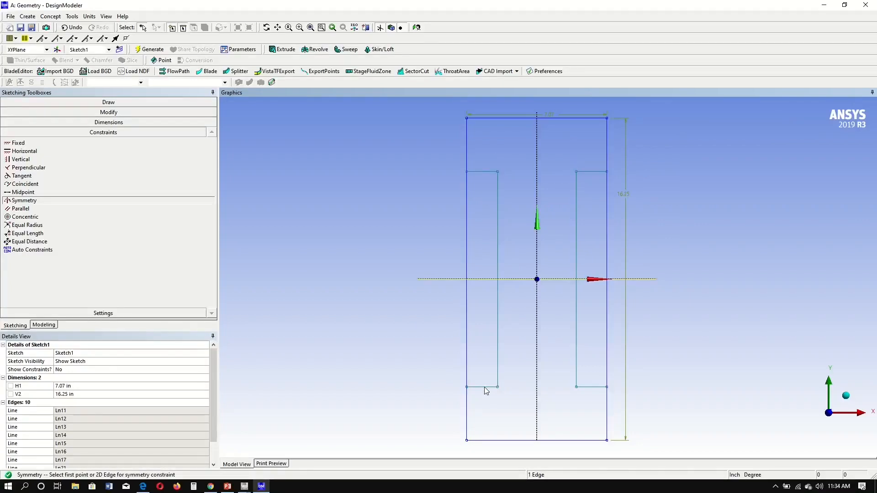
{"action": "mouse_move", "coordinate": [593, 180]}
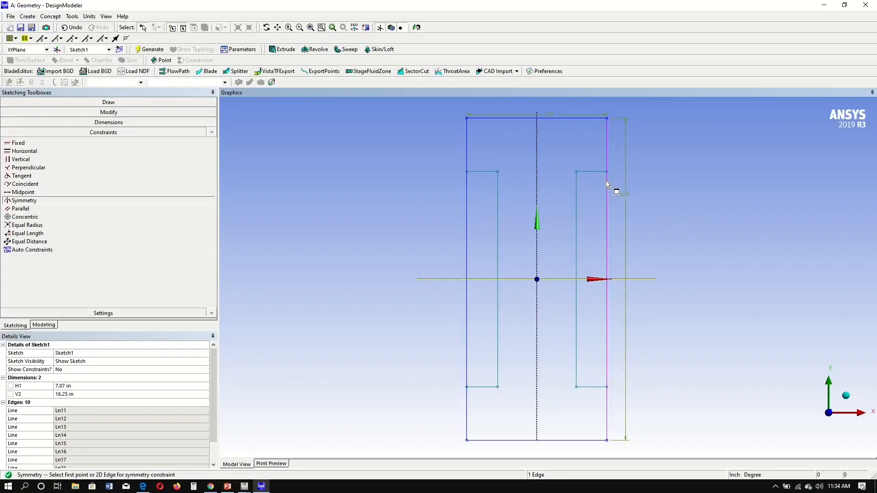
{"action": "left_click", "coordinate": [109, 112]}
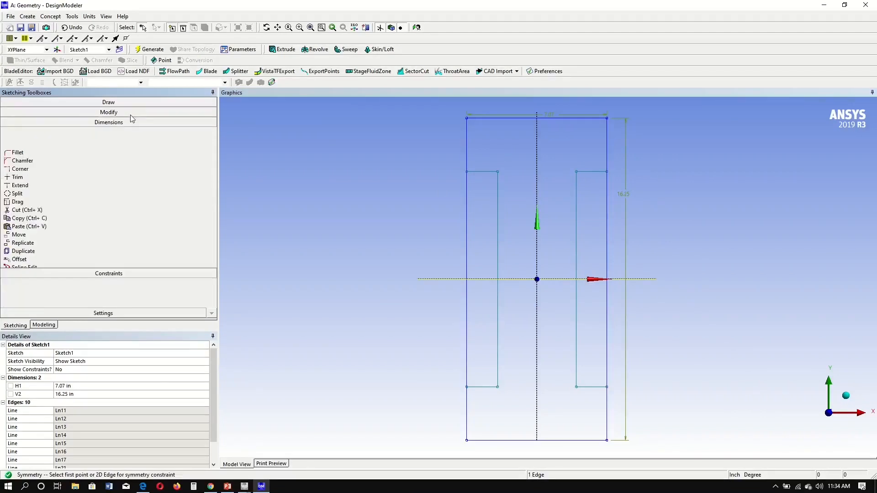
Step: Trim the rectangle's side segments beside the web to leave a twelve-edge I-outline
{"action": "left_click", "coordinate": [109, 112]}
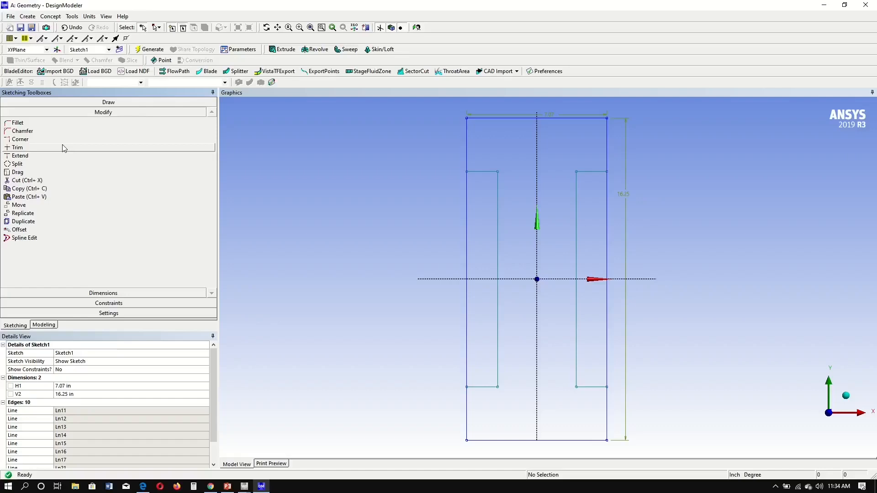
{"action": "left_click", "coordinate": [17, 147]}
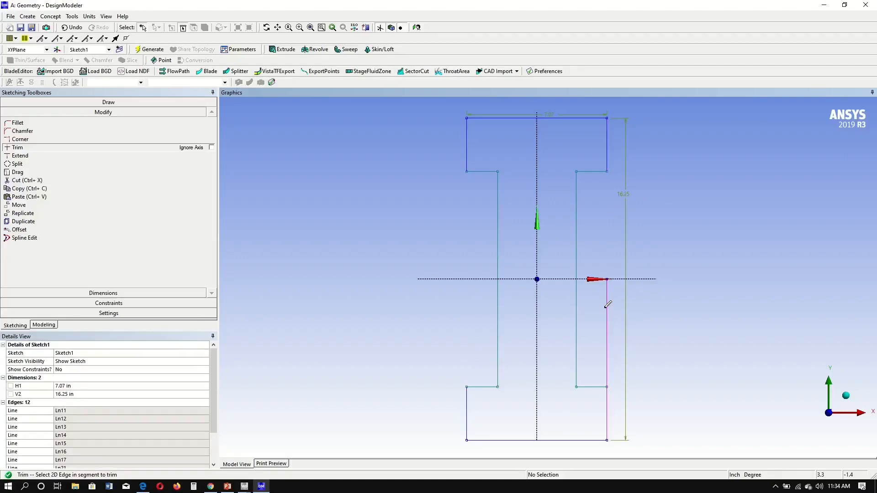
{"action": "left_click", "coordinate": [607, 336]}
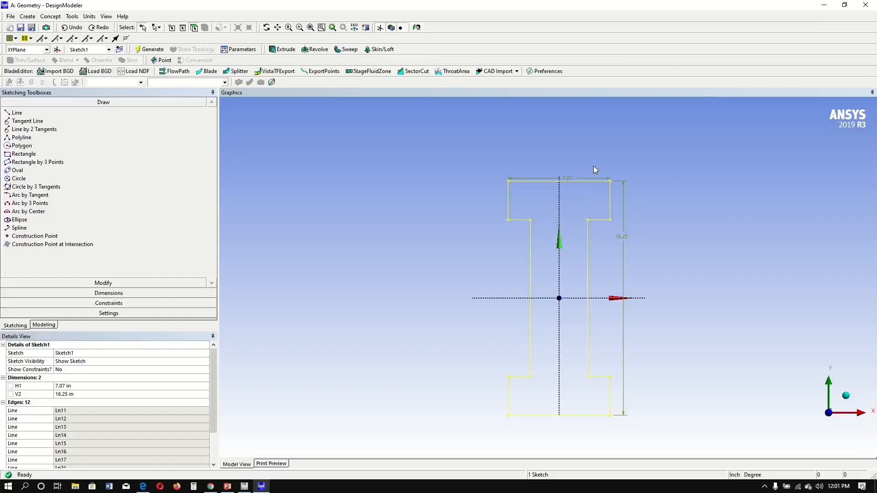
{"action": "mouse_move", "coordinate": [149, 296]}
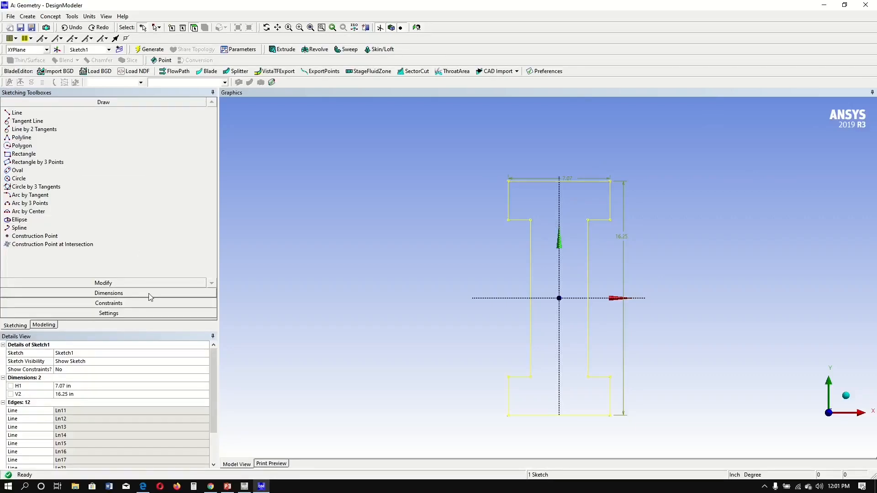
Step: Add a 2.7016 in flange depth dimension and a 3.9811 in web width dimension
{"action": "left_click", "coordinate": [109, 293]}
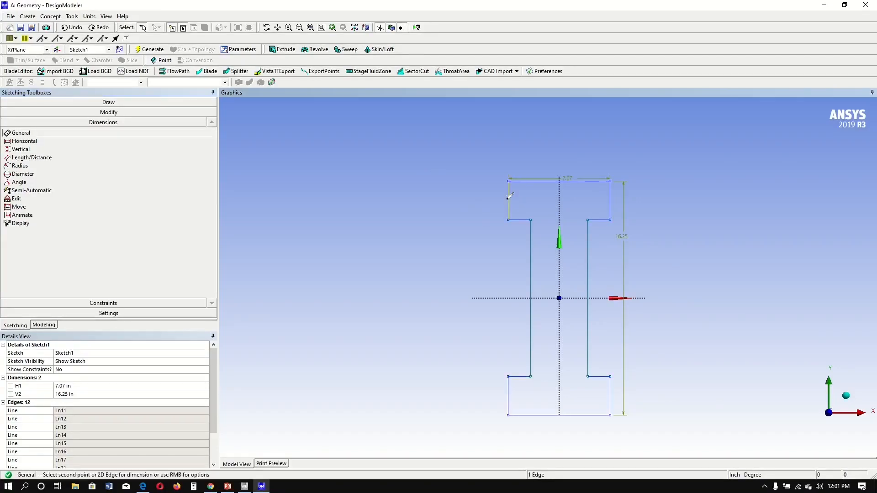
{"action": "left_click", "coordinate": [508, 198]}
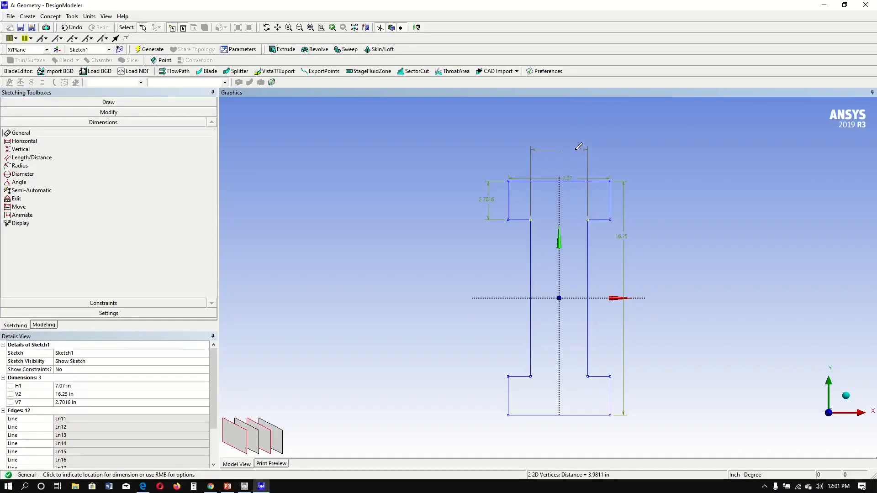
{"action": "left_click", "coordinate": [571, 150]}
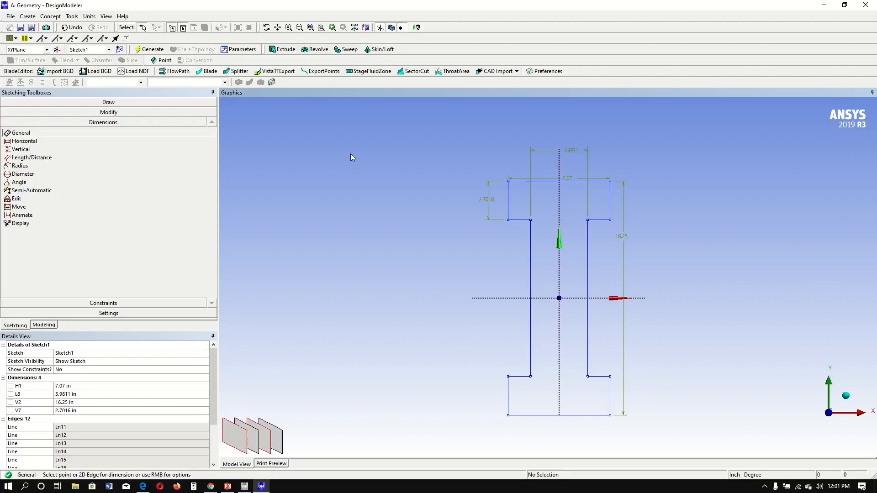
{"action": "mouse_move", "coordinate": [80, 395]}
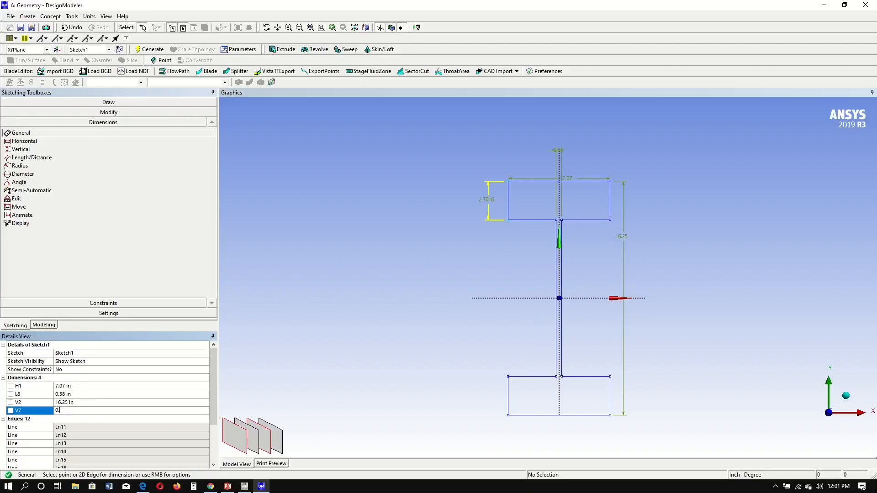
Step: Set dimension L8 to 0.38 in and V7 to 0.628 in
{"action": "type", "text": "0.628 in"}
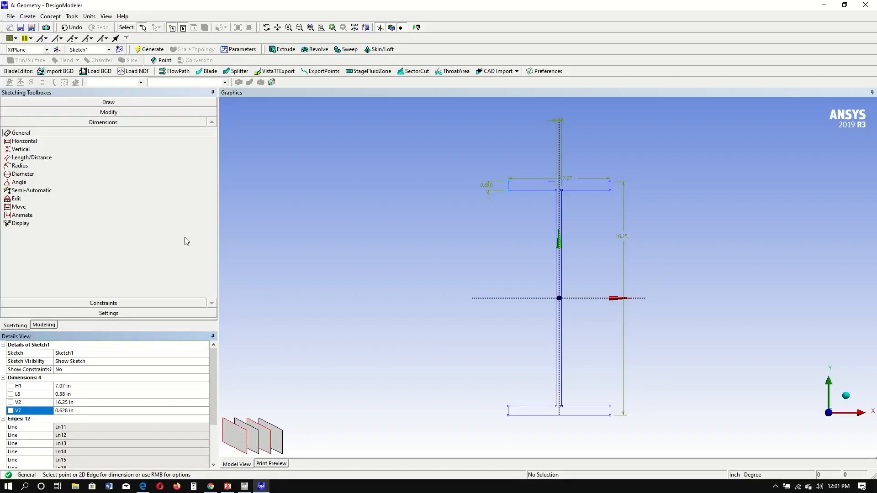
{"action": "left_click", "coordinate": [103, 112]}
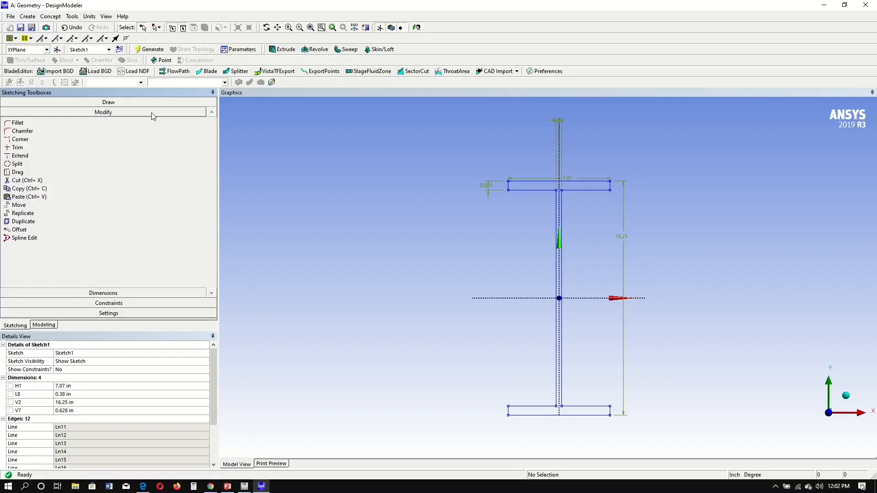
Step: Fillet all four web-to-flange corners with a 0.375 in radius
{"action": "left_click", "coordinate": [18, 122]}
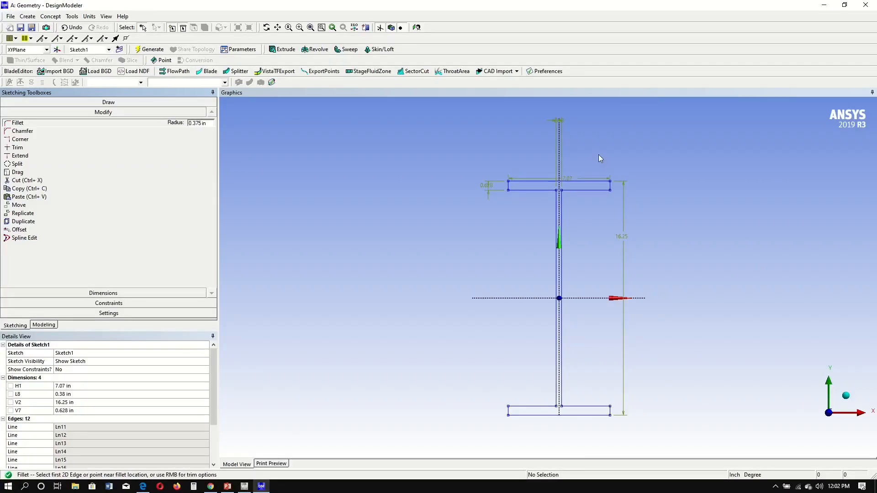
{"action": "mouse_move", "coordinate": [553, 192]}
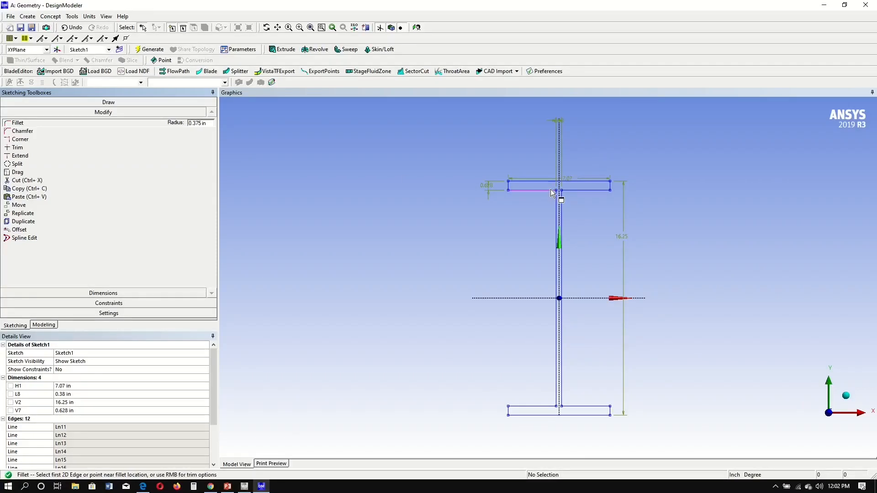
{"action": "left_click", "coordinate": [537, 190]}
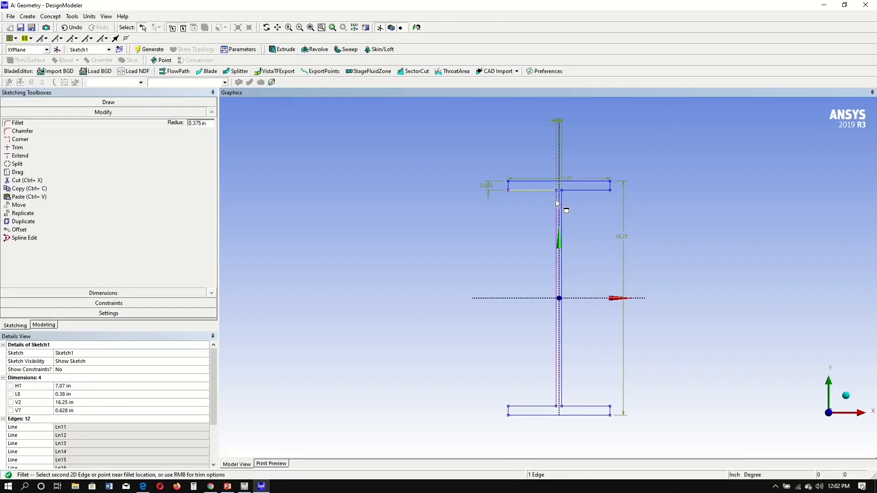
{"action": "left_click", "coordinate": [556, 189]}
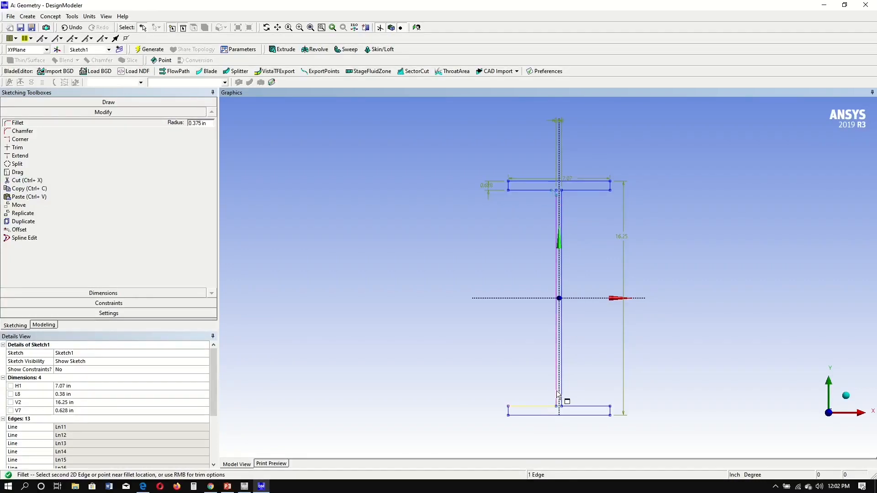
{"action": "left_click", "coordinate": [556, 192]}
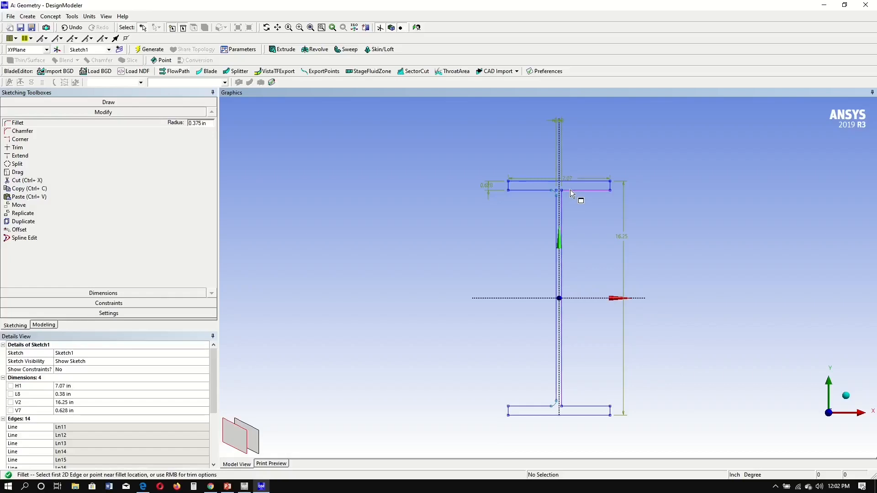
{"action": "left_click", "coordinate": [559, 190]}
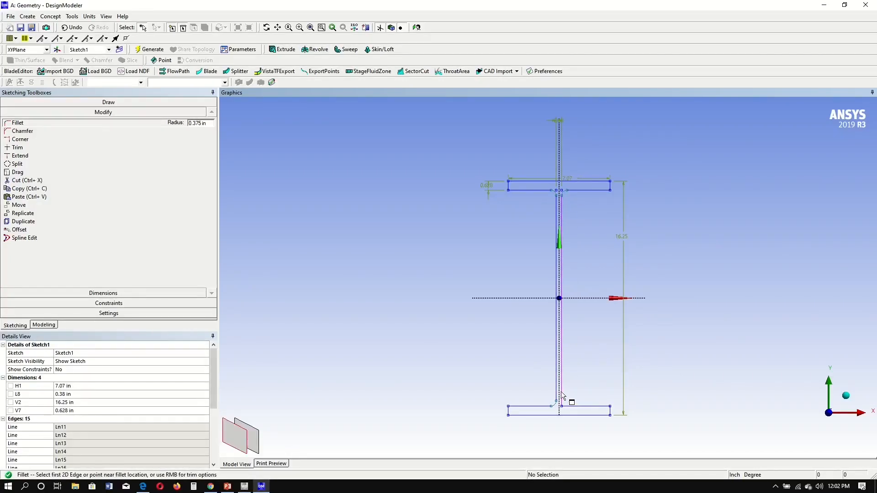
{"action": "left_click", "coordinate": [562, 402]}
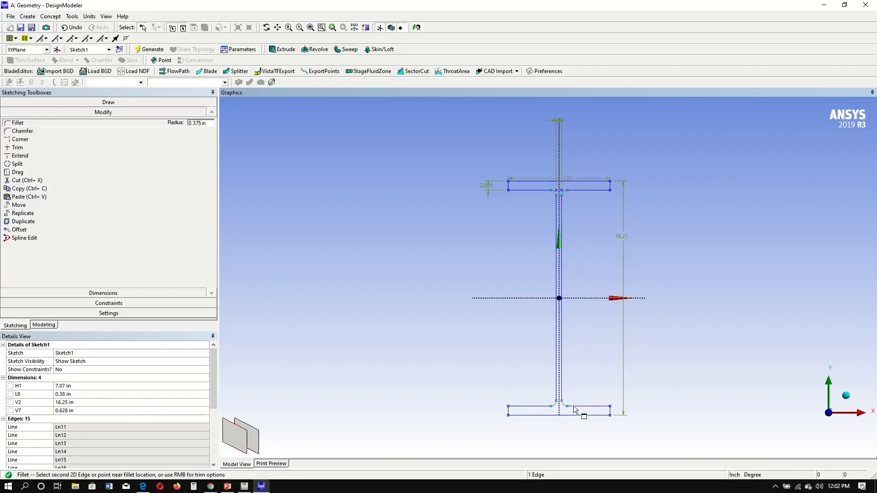
{"action": "left_click", "coordinate": [584, 416]}
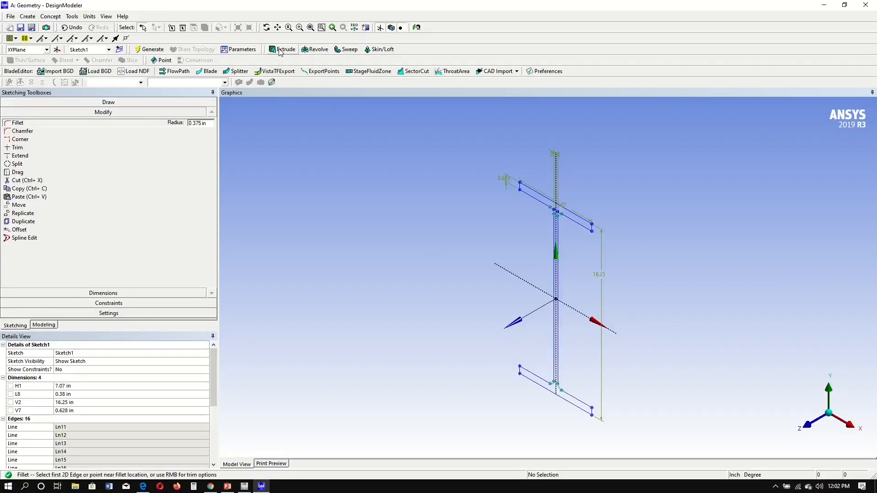
Step: Create an Extrude feature using Sketch1 as geometry with 120 in depth
{"action": "left_click", "coordinate": [285, 49]}
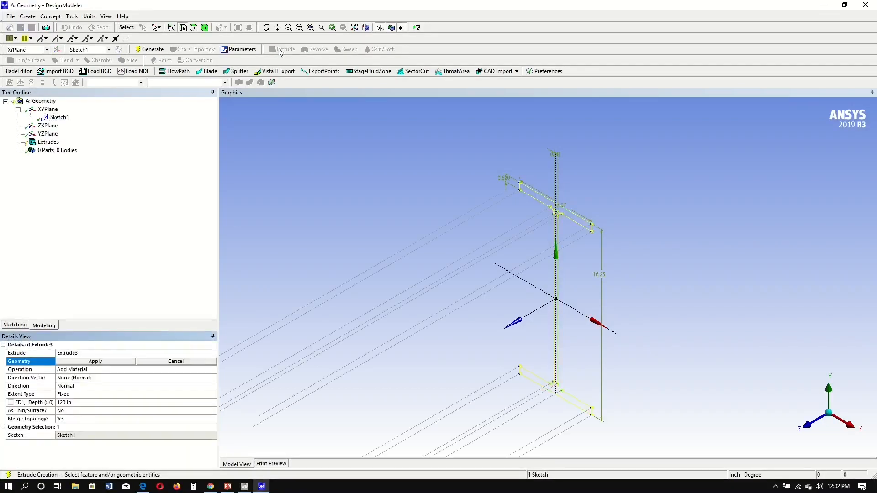
{"action": "mouse_move", "coordinate": [108, 358]}
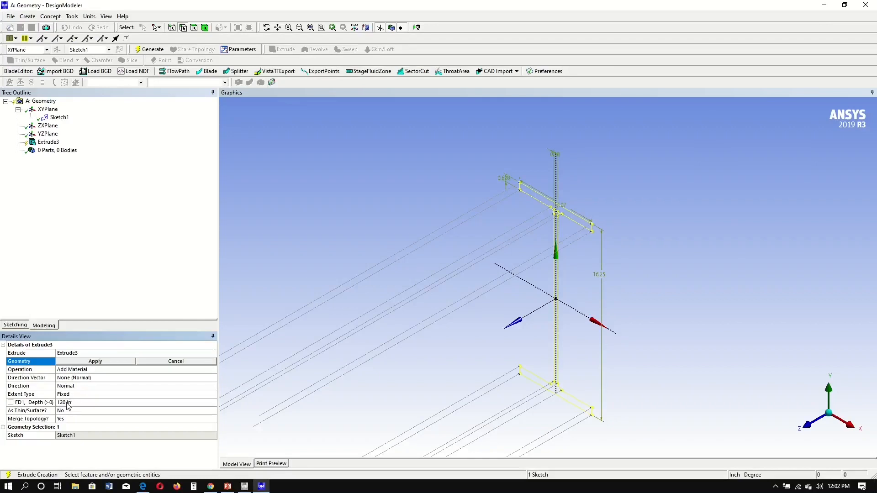
{"action": "mouse_move", "coordinate": [101, 367]}
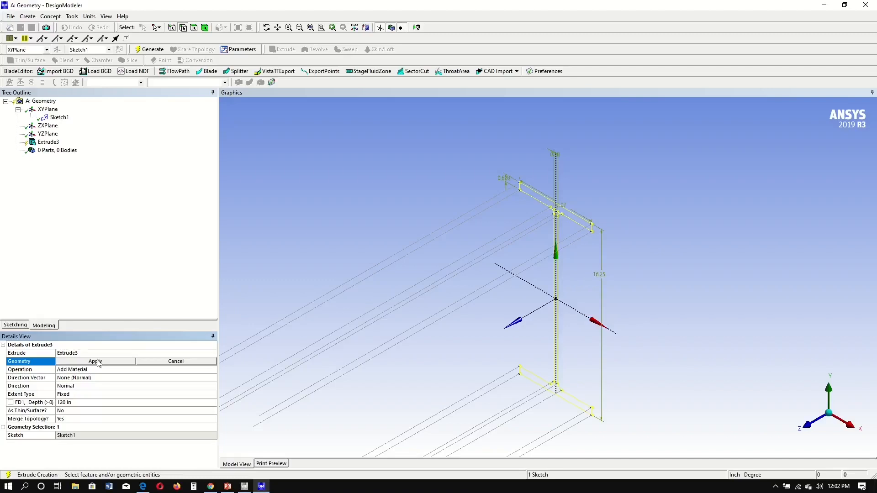
{"action": "left_click", "coordinate": [94, 360]}
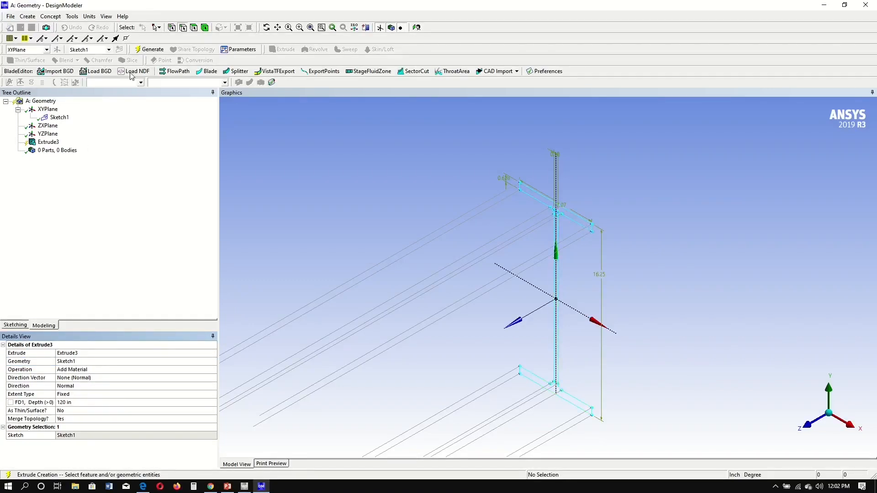
Step: Generate the 120 in I-beam solid and zoom to fit the whole beam
{"action": "left_click", "coordinate": [149, 49]}
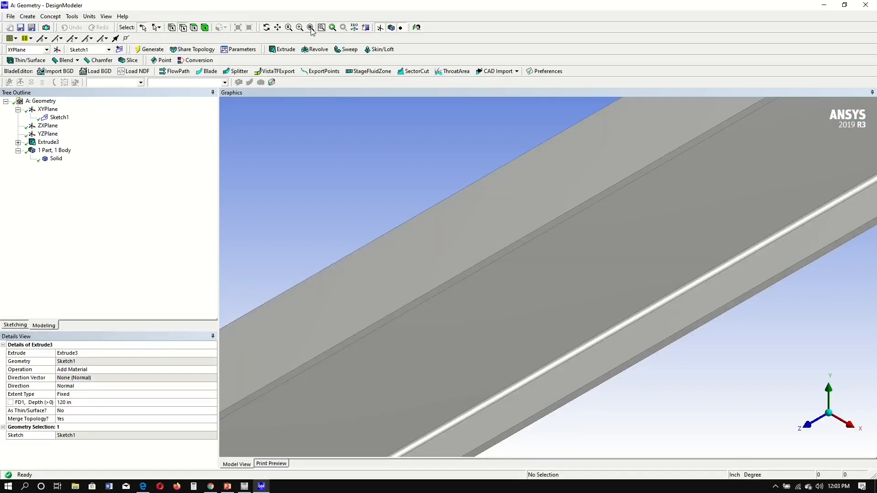
{"action": "left_click", "coordinate": [311, 27]}
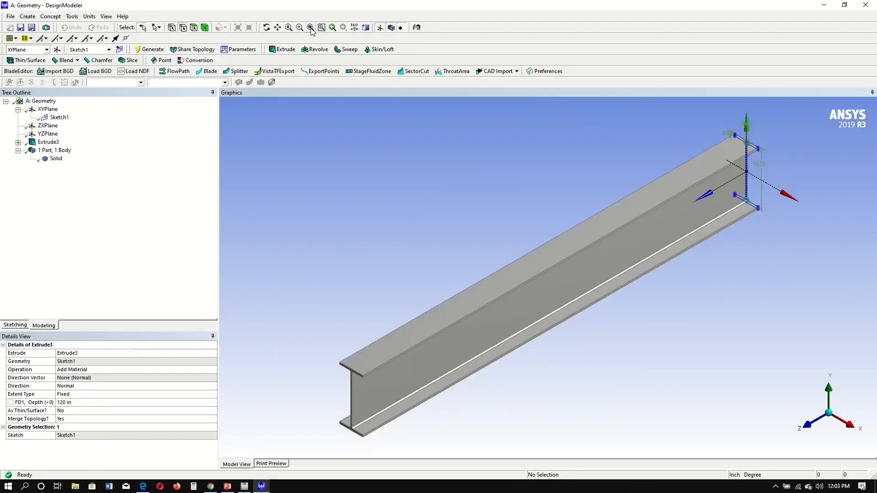